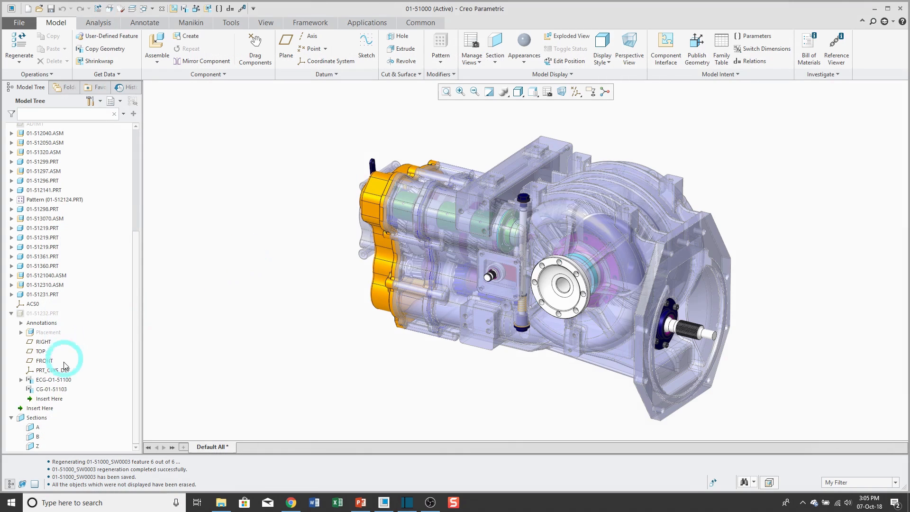
{"action": "mouse_move", "coordinate": [156, 387]}
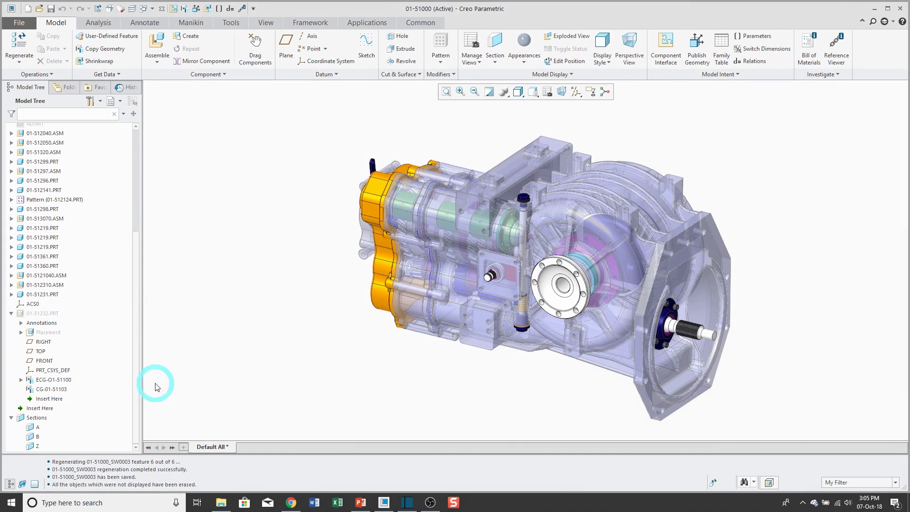
{"action": "mouse_move", "coordinate": [180, 387]}
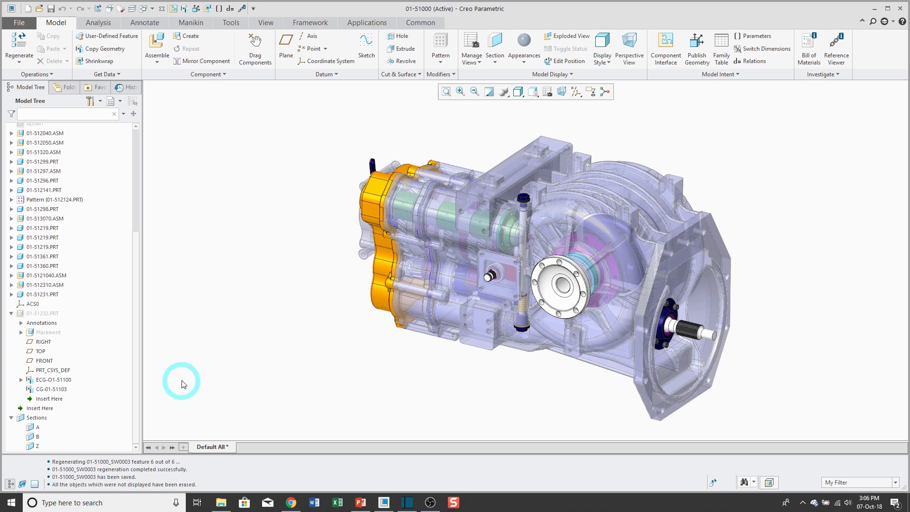
{"action": "mouse_move", "coordinate": [103, 61]}
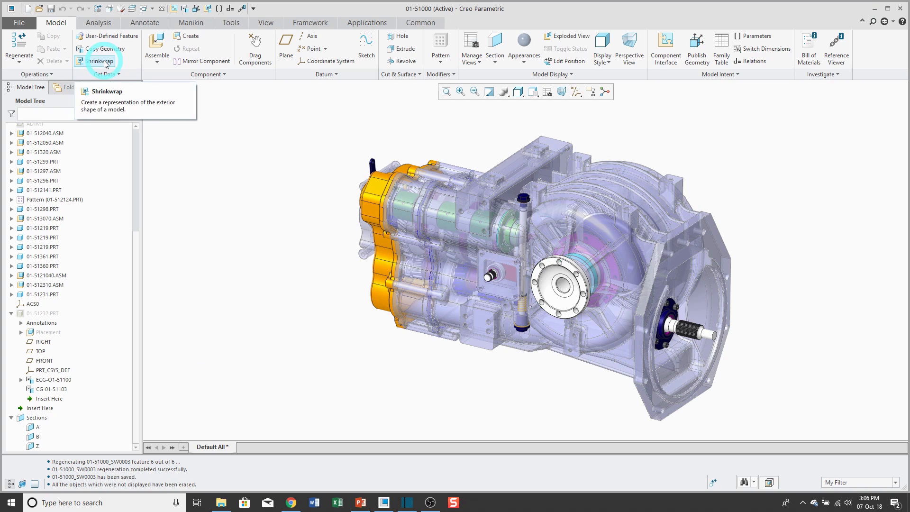
{"action": "mouse_move", "coordinate": [240, 146]}
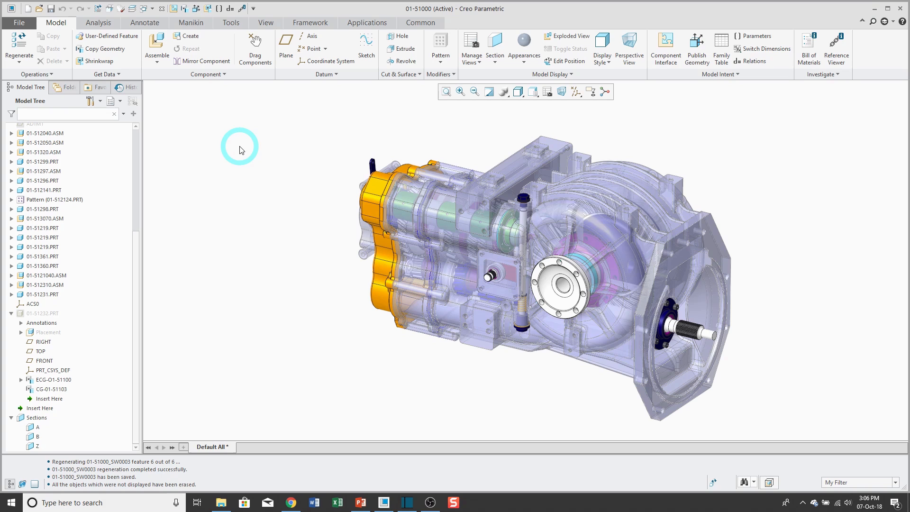
{"action": "mouse_move", "coordinate": [203, 40]}
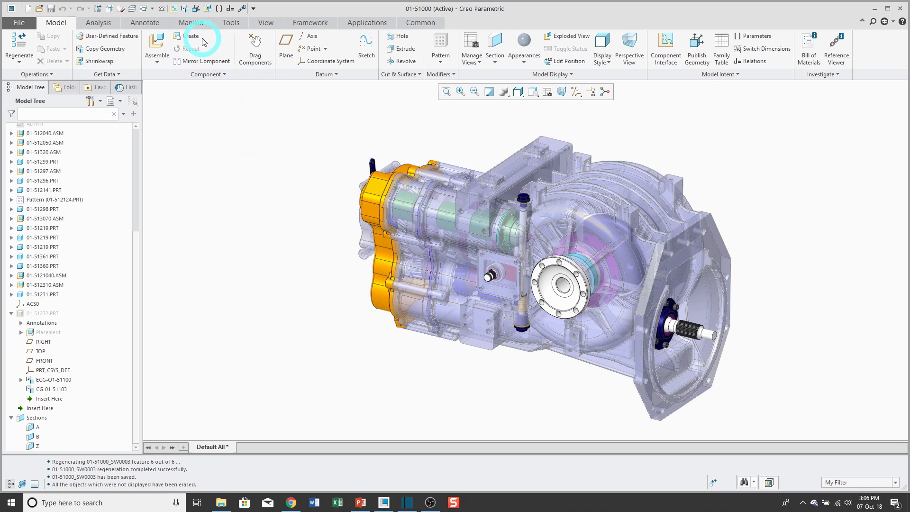
Create a new part named 01-51300 in the assembly, copied from the default start part
{"action": "left_click", "coordinate": [186, 36]}
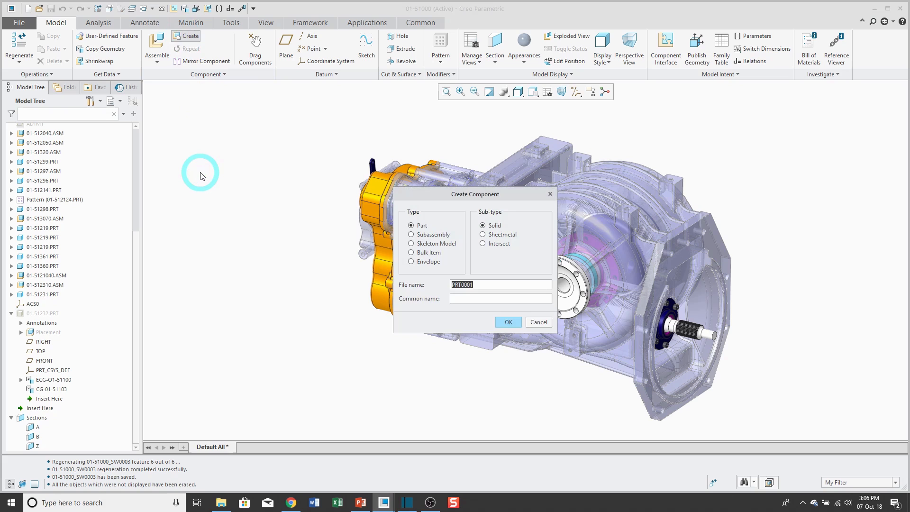
{"action": "type", "text": "01-51"}
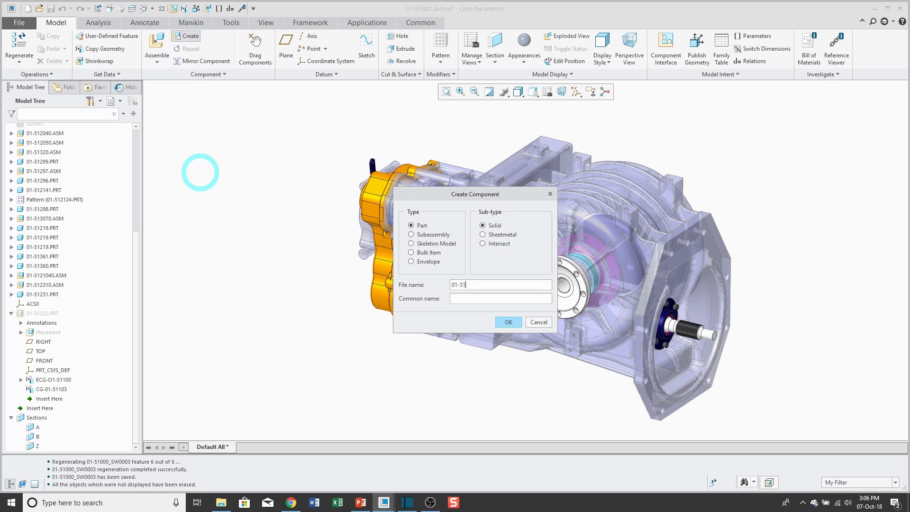
{"action": "type", "text": "300"}
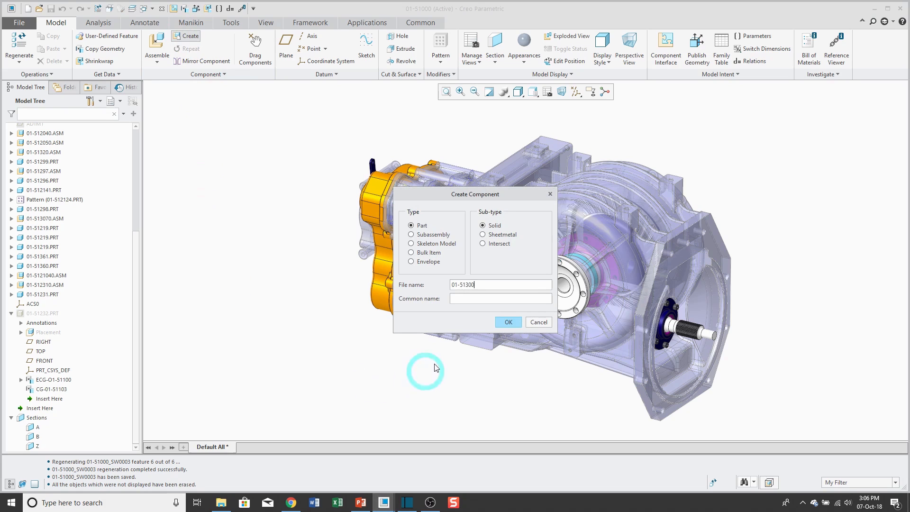
{"action": "left_click", "coordinate": [507, 322]}
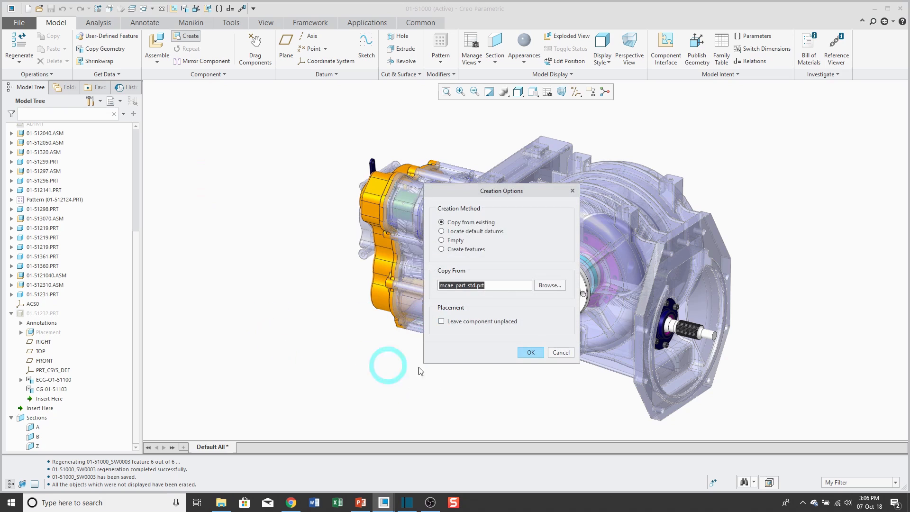
{"action": "left_click", "coordinate": [529, 353]}
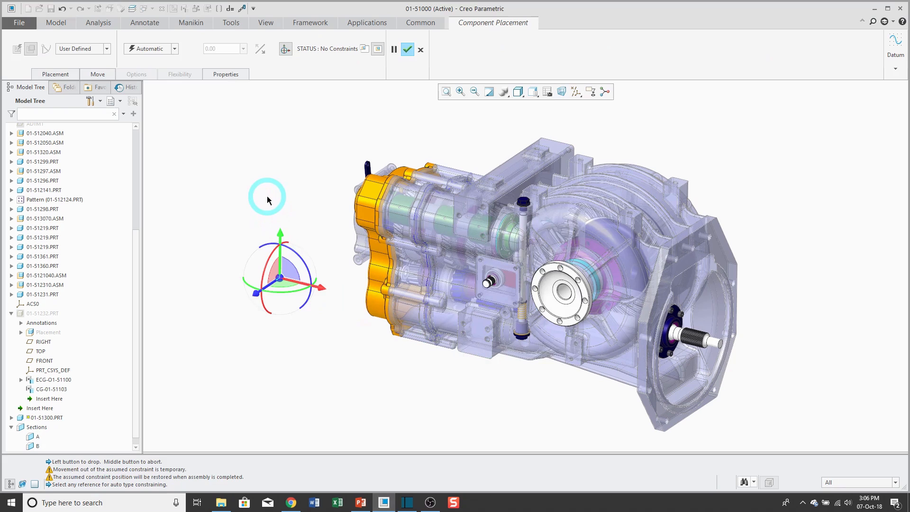
Place 01-51300 with the Default constraint and activate it in the Model Tree
{"action": "right_click", "coordinate": [268, 197]}
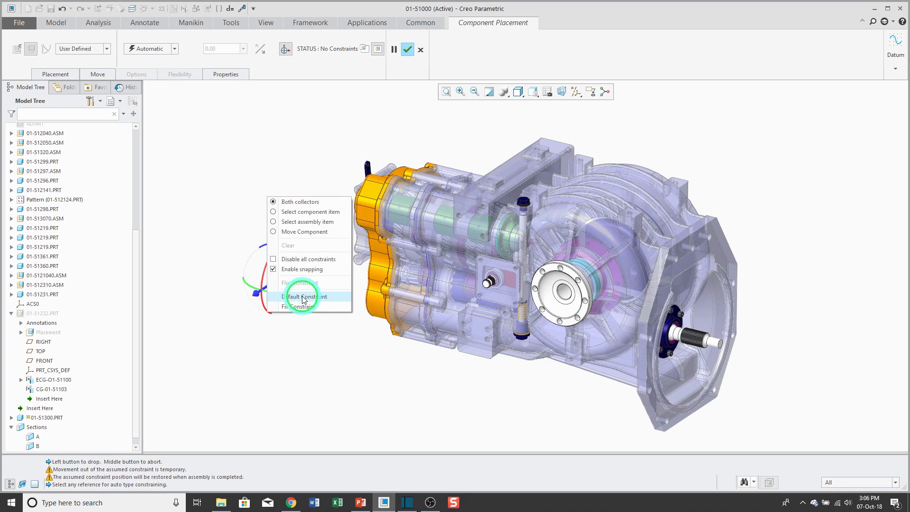
{"action": "left_click", "coordinate": [304, 296]}
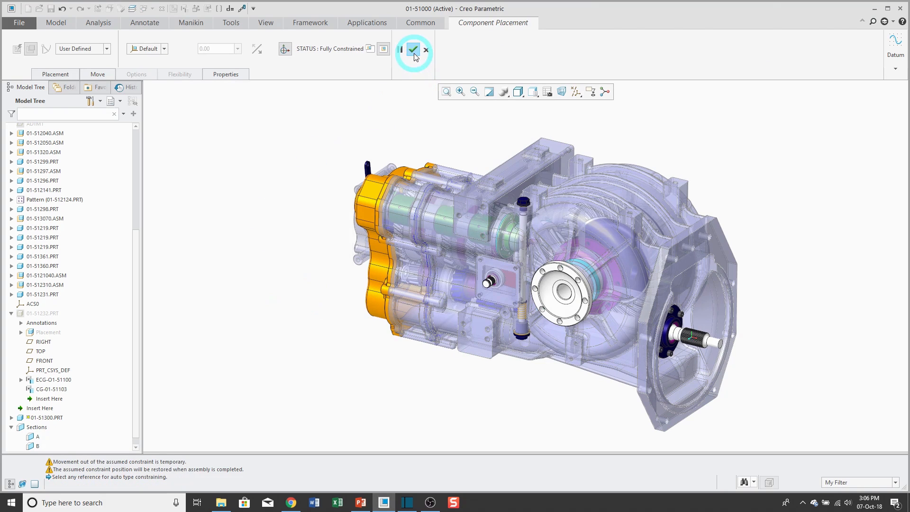
{"action": "left_click", "coordinate": [413, 53]}
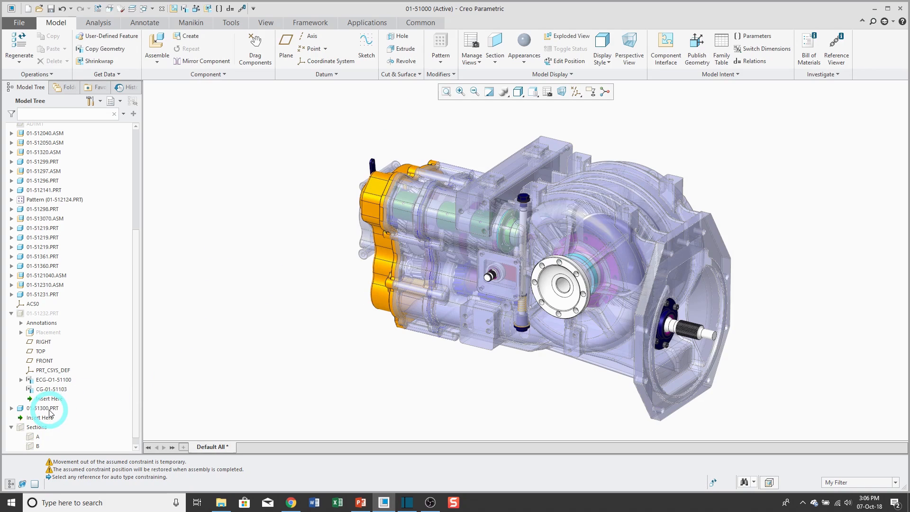
{"action": "left_click", "coordinate": [43, 408]}
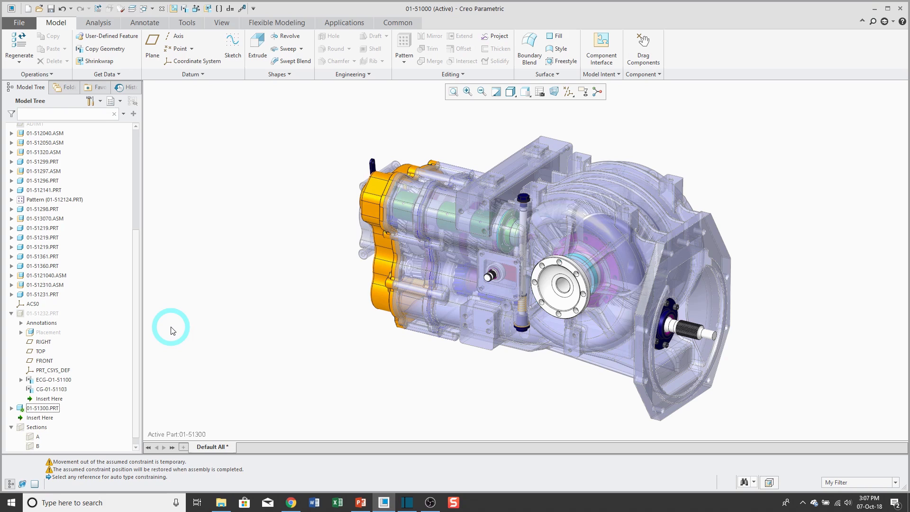
{"action": "mouse_move", "coordinate": [105, 61]}
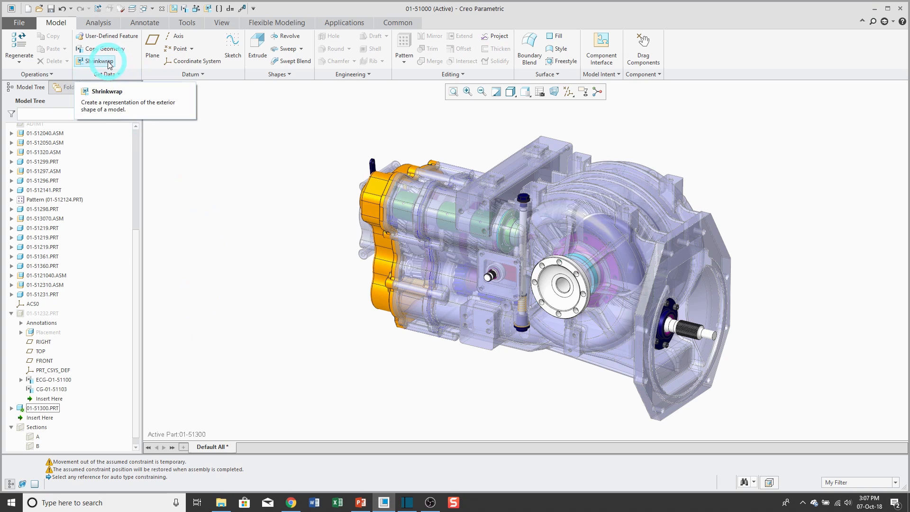
Start a shrinkwrap feature in 01-51300 keeping Outer Shell as the subset
{"action": "left_click", "coordinate": [103, 61]}
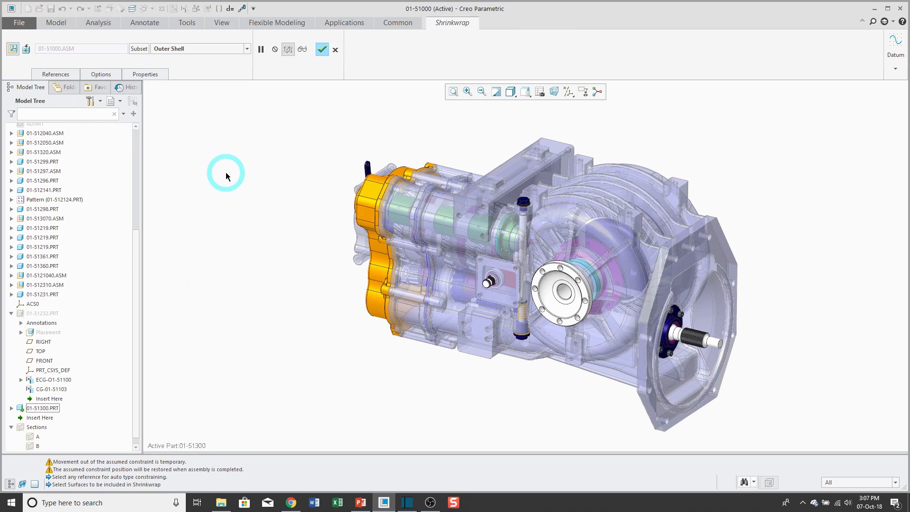
{"action": "mouse_move", "coordinate": [235, 128]}
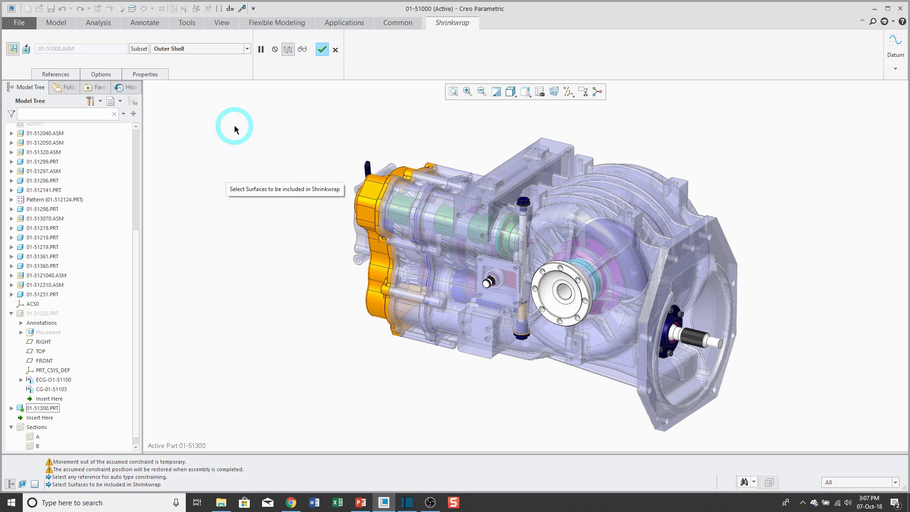
{"action": "left_click", "coordinate": [246, 48]}
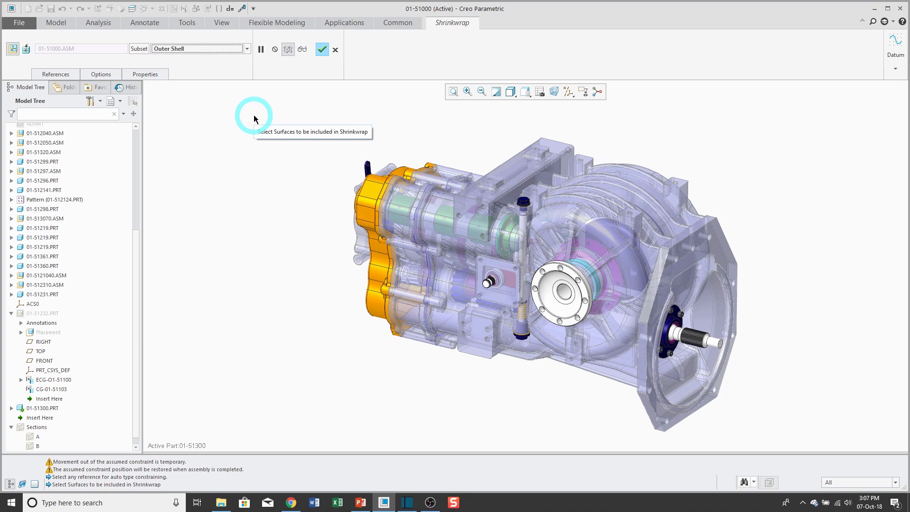
{"action": "mouse_move", "coordinate": [176, 74]}
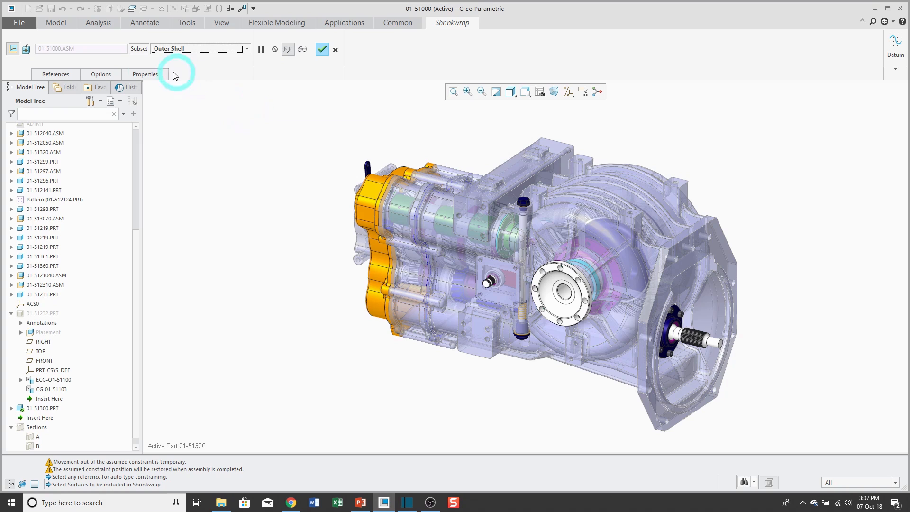
Set the shrinkwrap quality level to 6 and stop ignoring small surfaces
{"action": "left_click", "coordinate": [99, 74]}
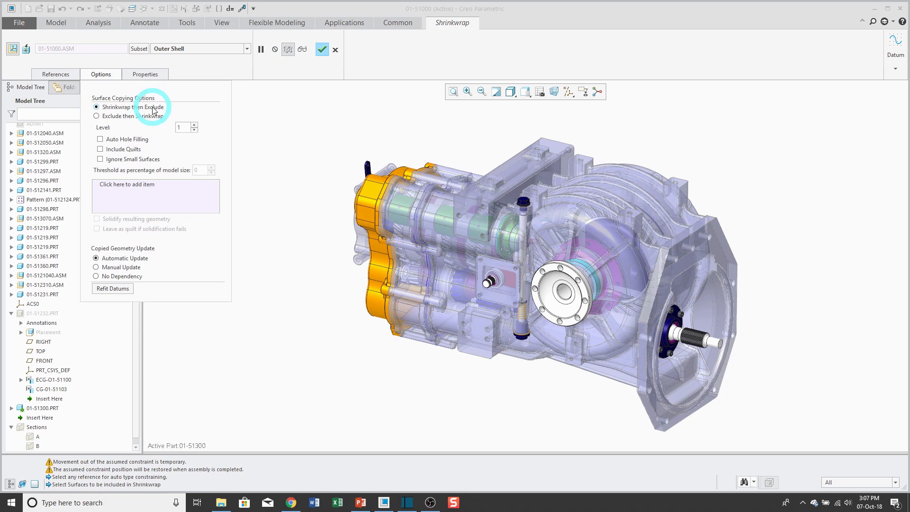
{"action": "mouse_move", "coordinate": [165, 120]}
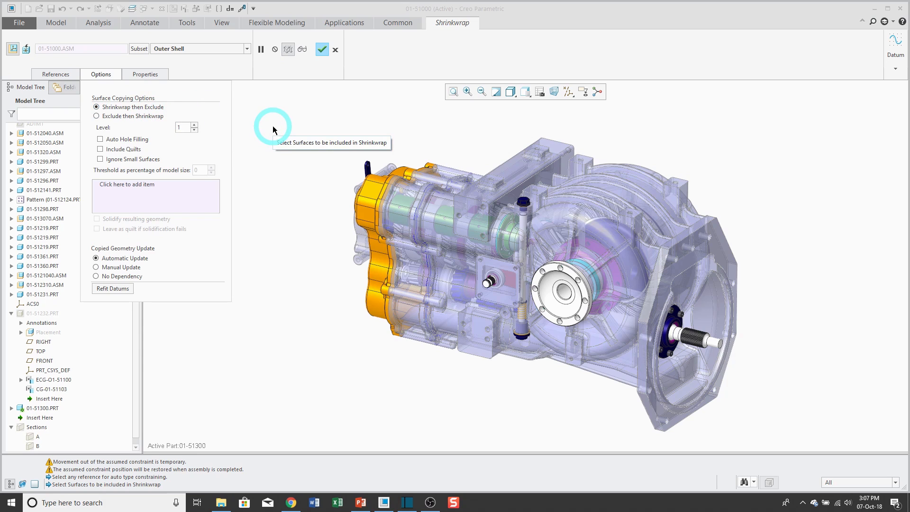
{"action": "mouse_move", "coordinate": [188, 127]}
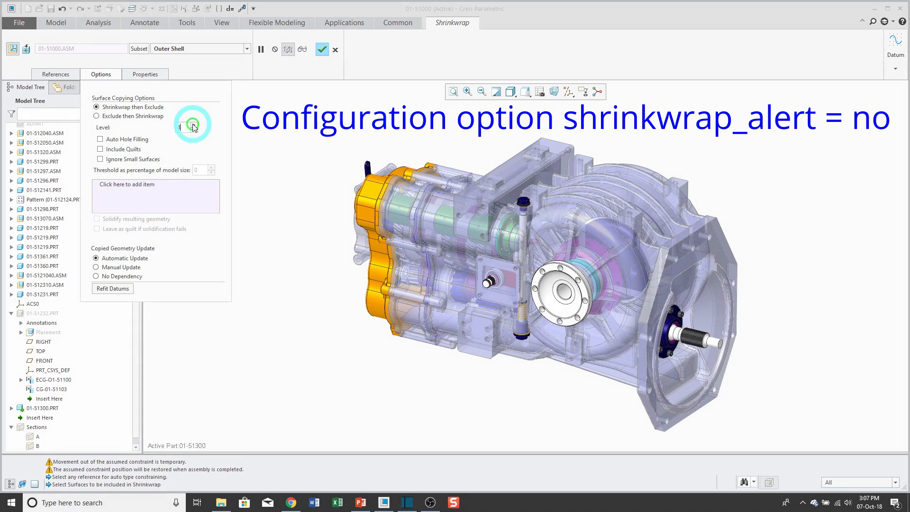
{"action": "left_click", "coordinate": [182, 127]}
{"action": "type", "text": "5"}
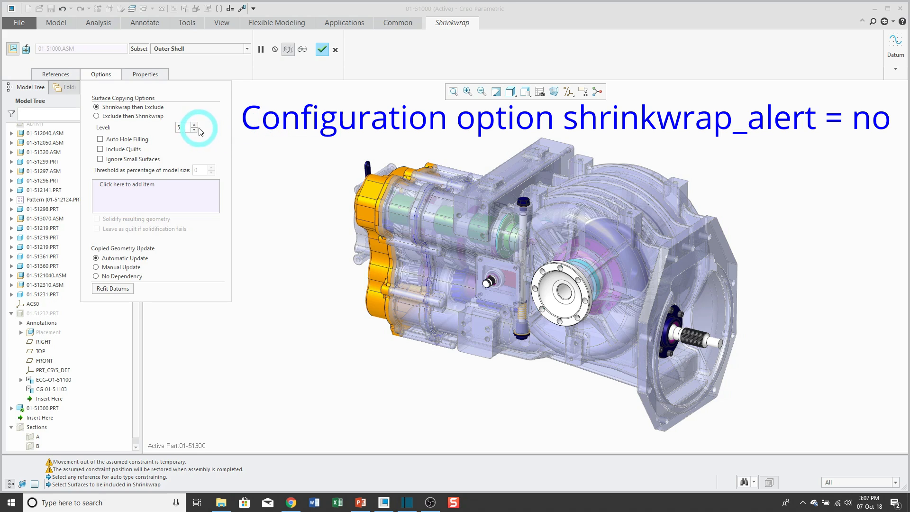
{"action": "left_click", "coordinate": [195, 124]}
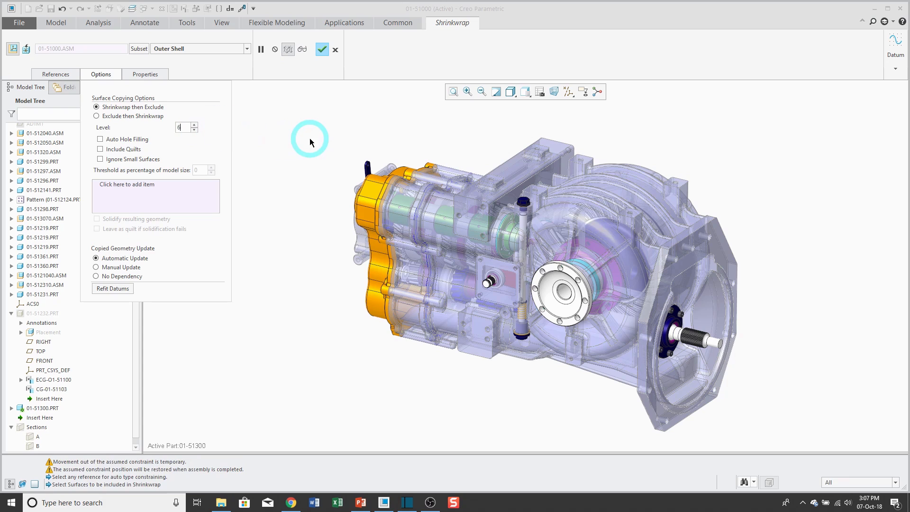
{"action": "mouse_move", "coordinate": [309, 141]}
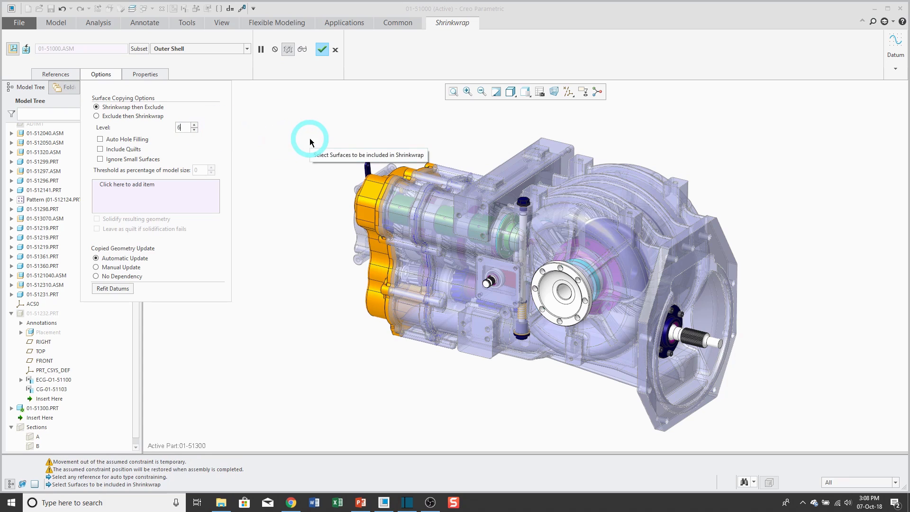
{"action": "left_click", "coordinate": [194, 125]}
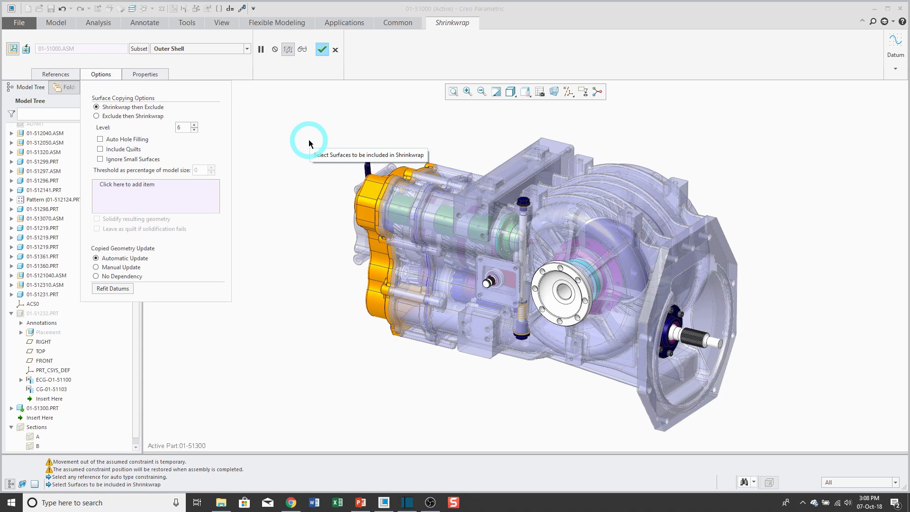
{"action": "mouse_move", "coordinate": [139, 143]}
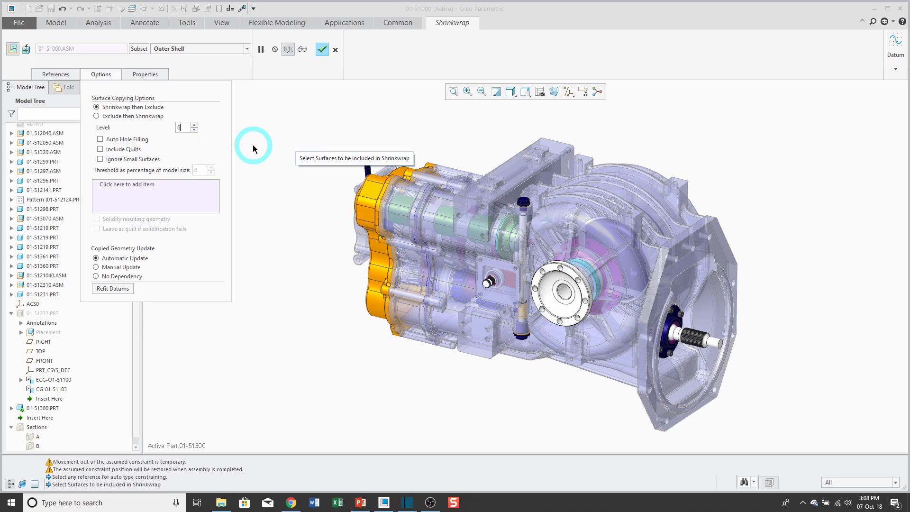
{"action": "mouse_move", "coordinate": [136, 163]}
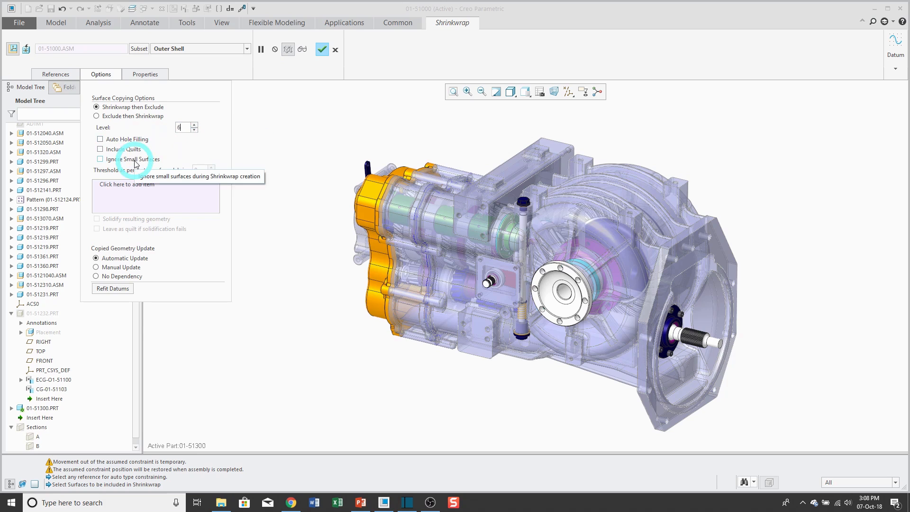
{"action": "mouse_move", "coordinate": [259, 156]}
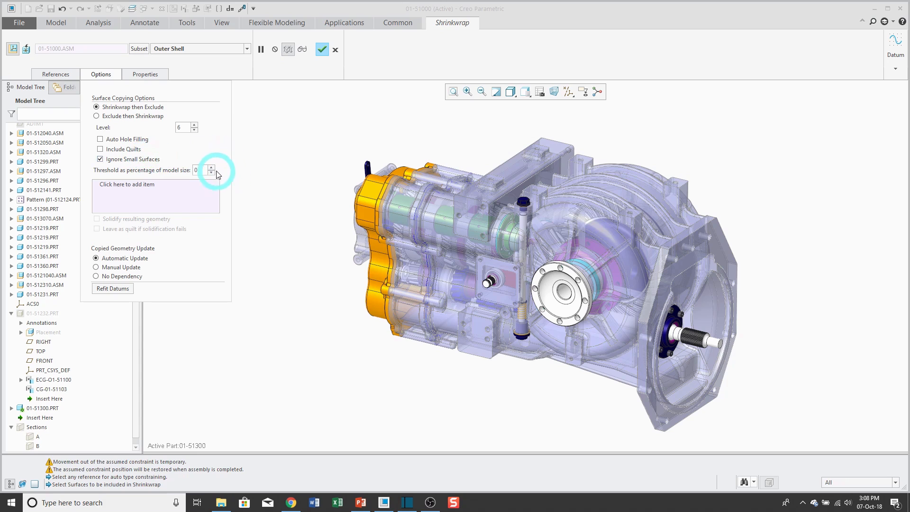
{"action": "mouse_move", "coordinate": [242, 158]}
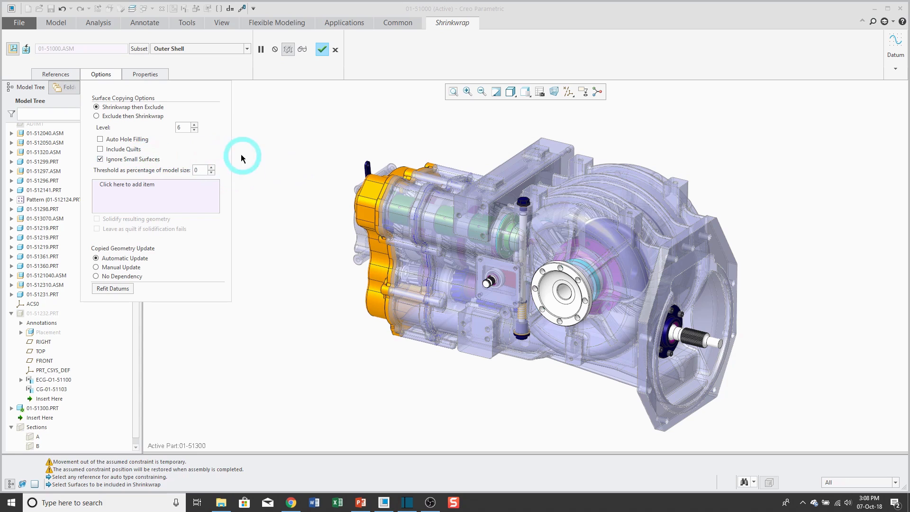
{"action": "left_click", "coordinate": [100, 159]}
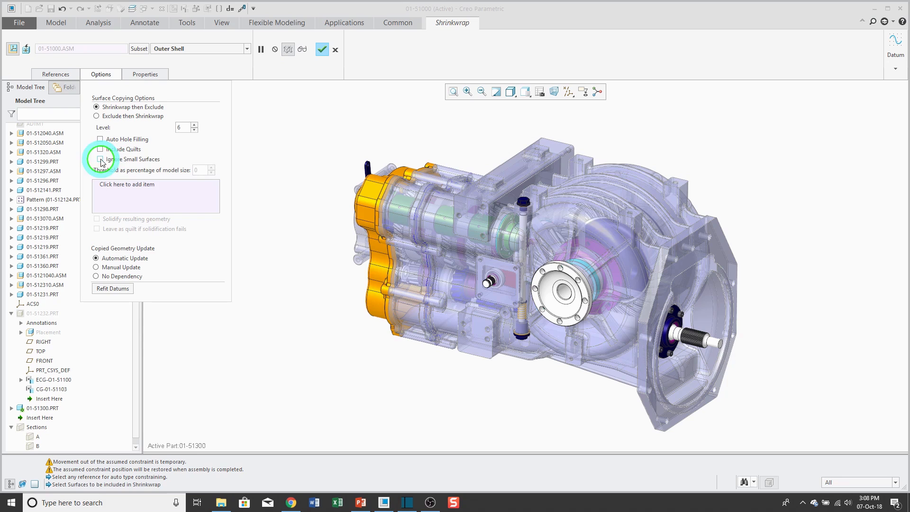
{"action": "mouse_move", "coordinate": [274, 193]}
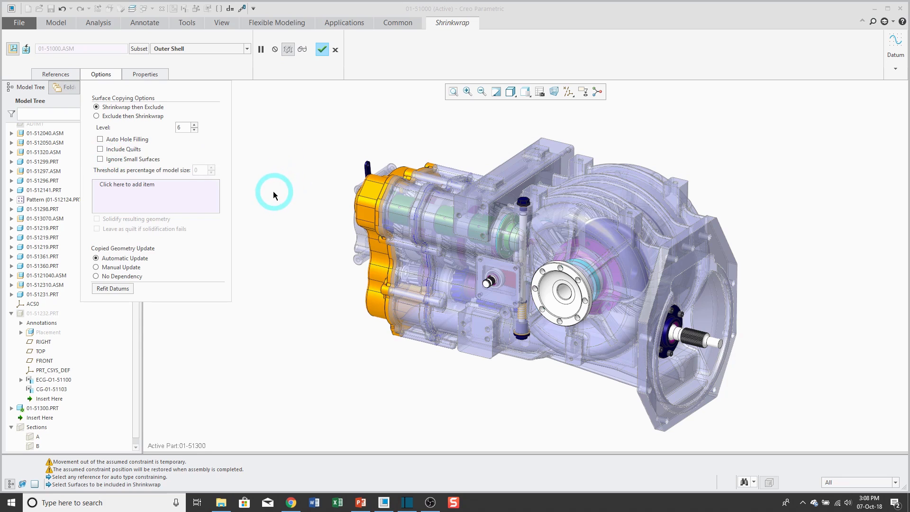
{"action": "mouse_move", "coordinate": [251, 265]}
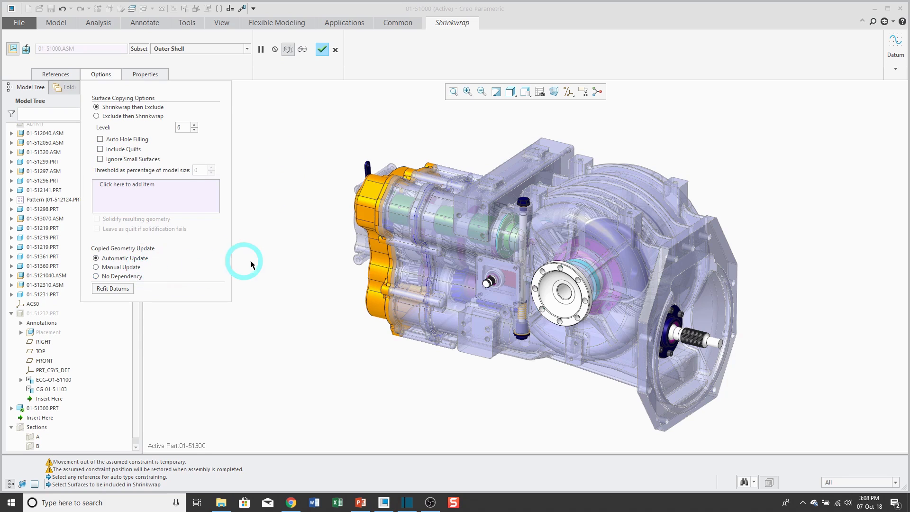
{"action": "mouse_move", "coordinate": [262, 262]}
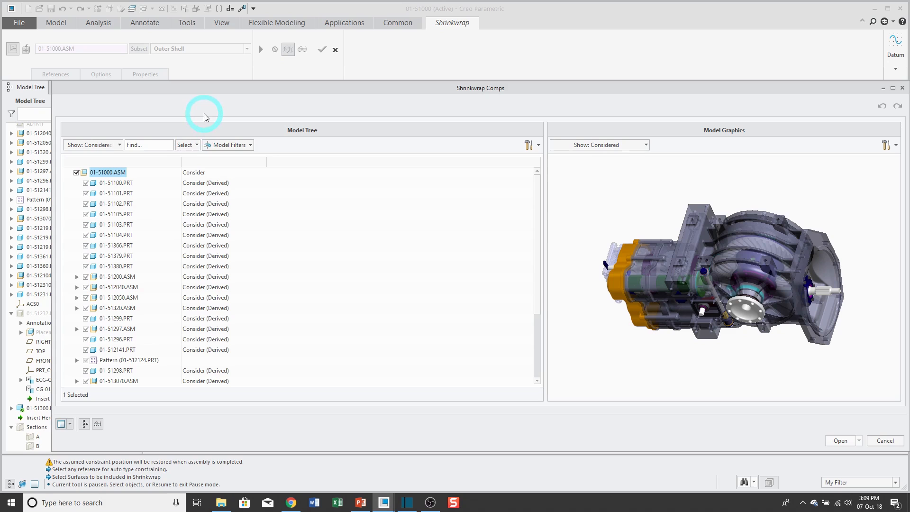
{"action": "mouse_move", "coordinate": [224, 134]}
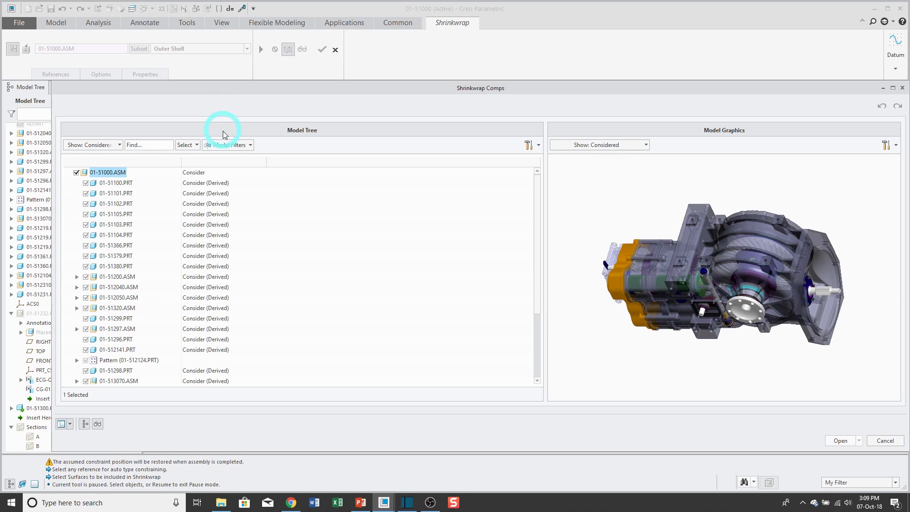
{"action": "mouse_move", "coordinate": [458, 150]}
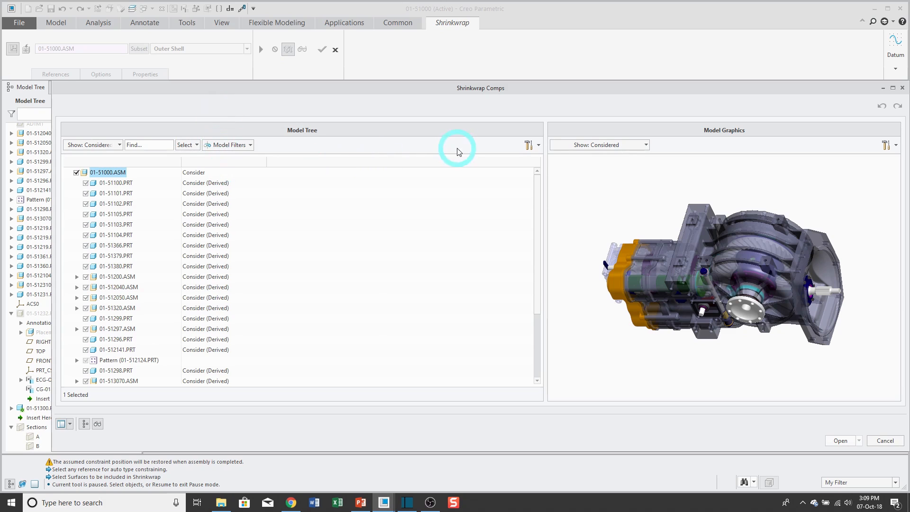
Add the model parameter PTC_COMMON_NAME as a column in the shrinkwrap component tree
{"action": "left_click", "coordinate": [528, 144]}
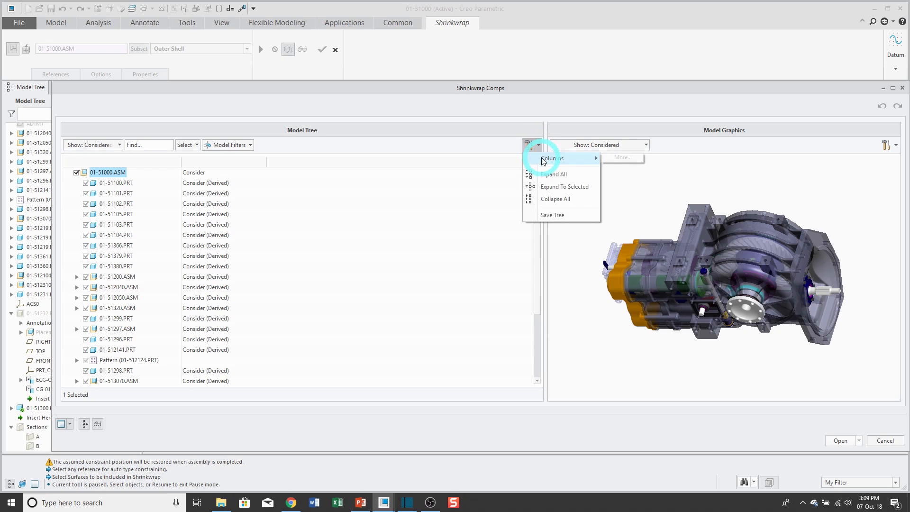
{"action": "left_click", "coordinate": [549, 158]}
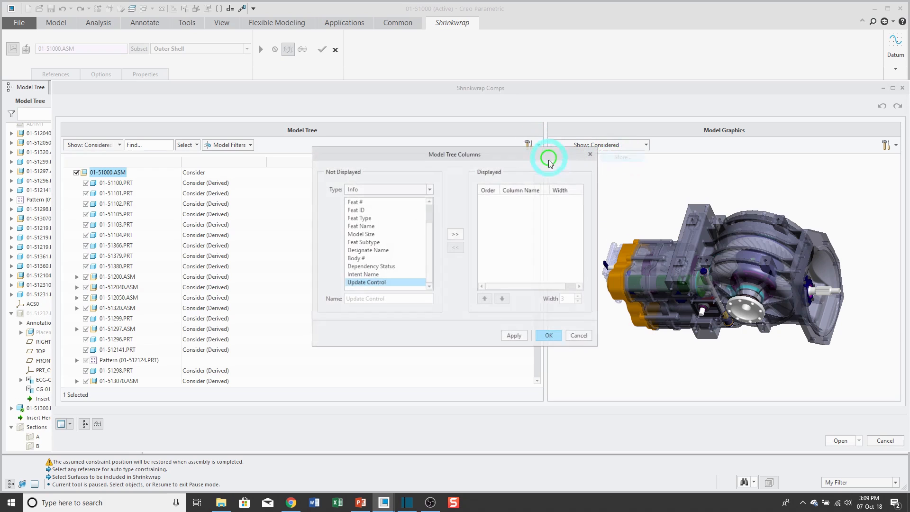
{"action": "left_click", "coordinate": [428, 189]}
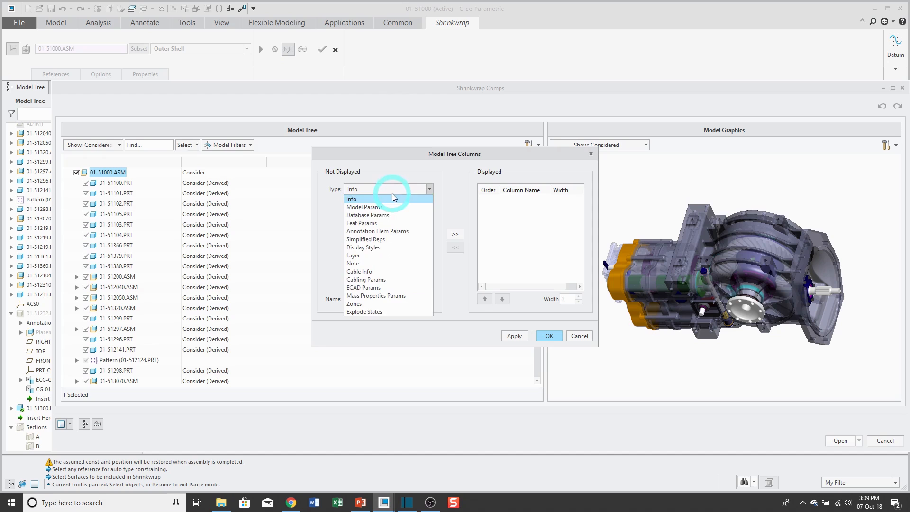
{"action": "left_click", "coordinate": [366, 215]}
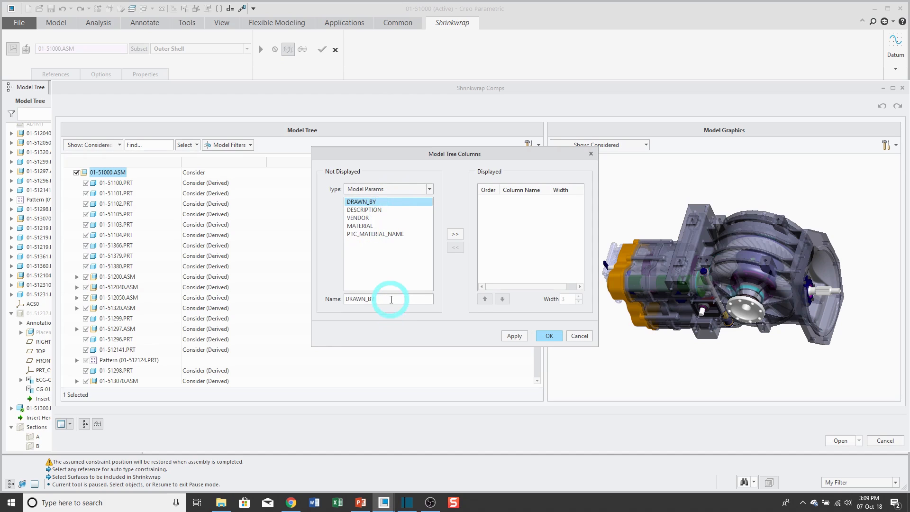
{"action": "triple_click", "coordinate": [383, 299]}
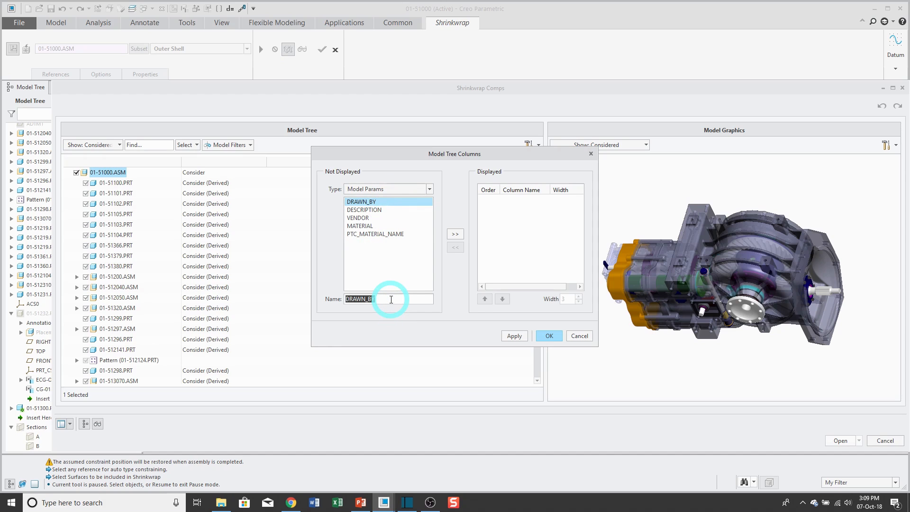
{"action": "type", "text": "PTC_COM"}
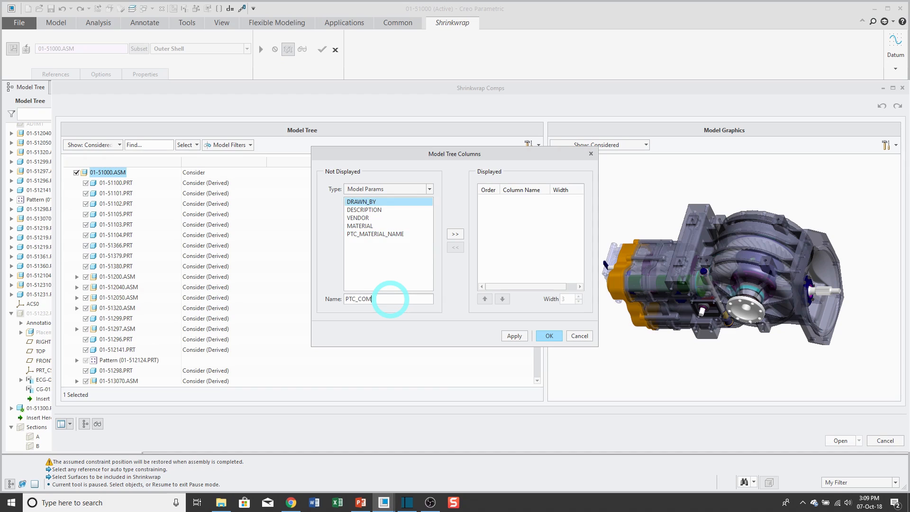
{"action": "type", "text": "MON_NAME"}
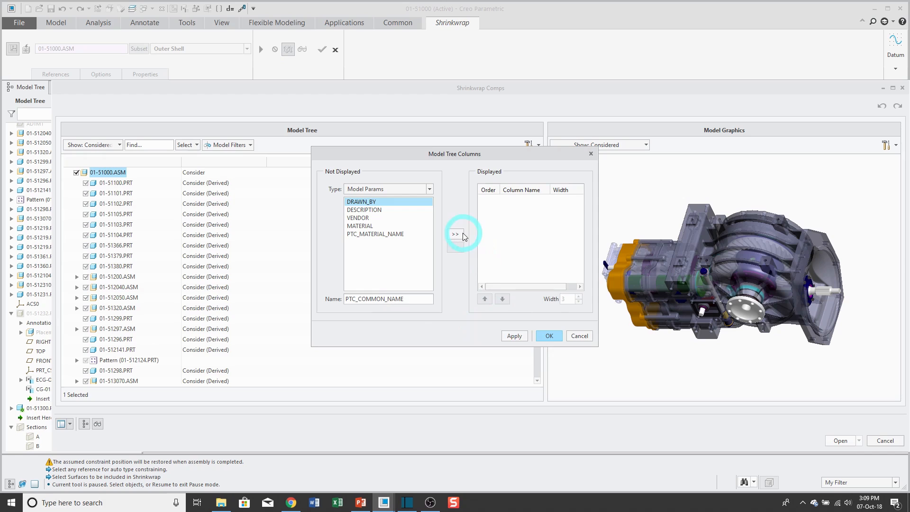
{"action": "left_click", "coordinate": [455, 234]}
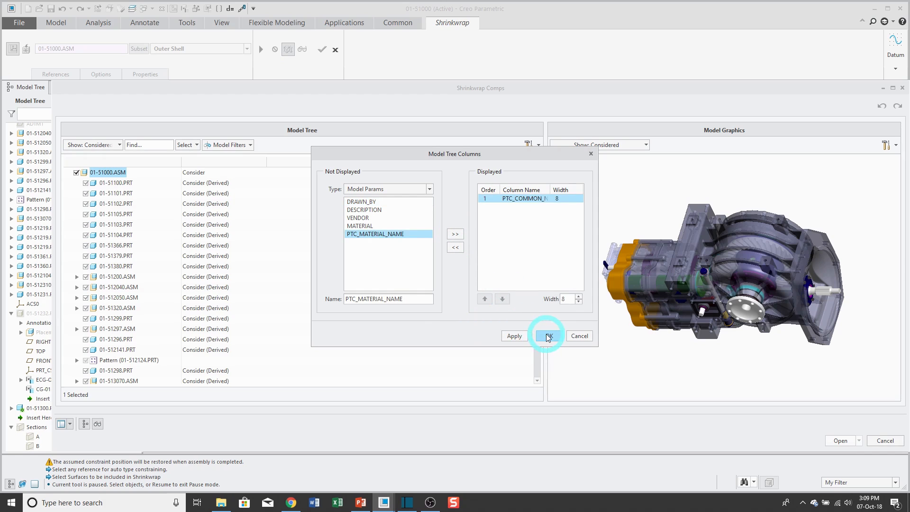
{"action": "left_click", "coordinate": [547, 335]}
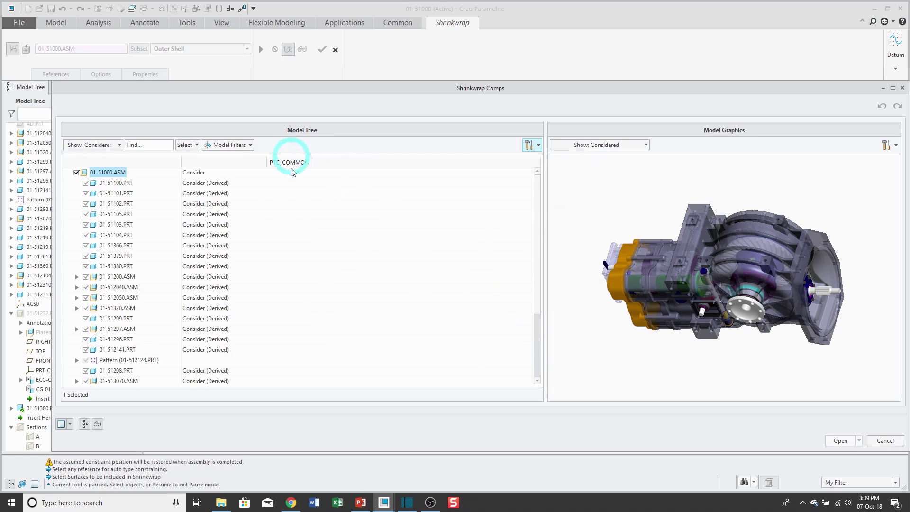
{"action": "mouse_move", "coordinate": [326, 175]}
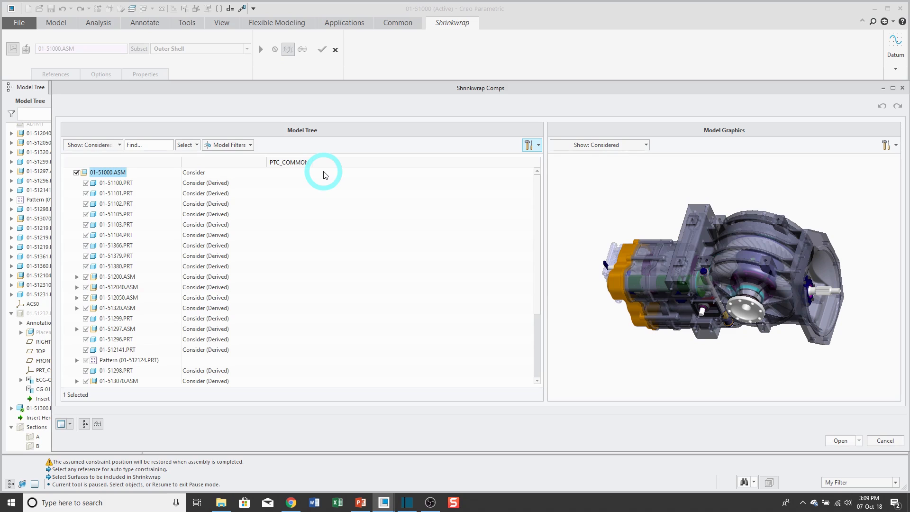
{"action": "mouse_move", "coordinate": [746, 342]}
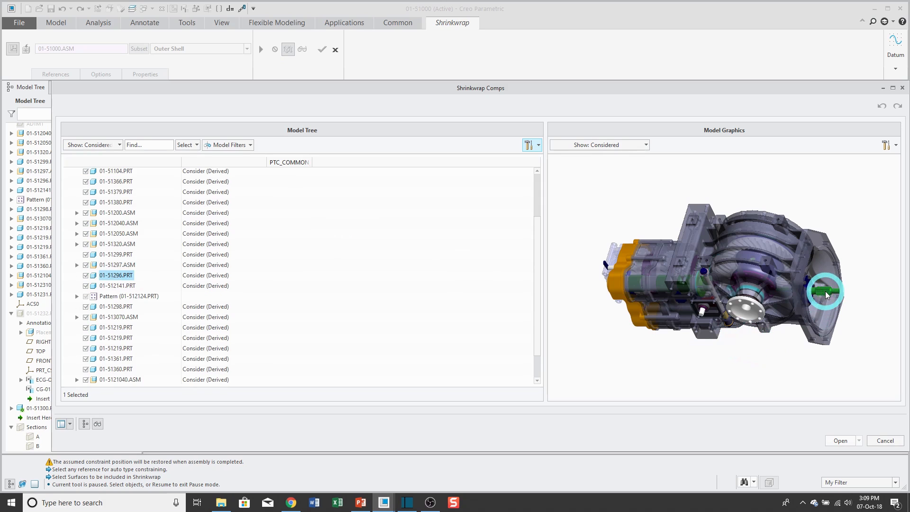
{"action": "mouse_move", "coordinate": [609, 307]}
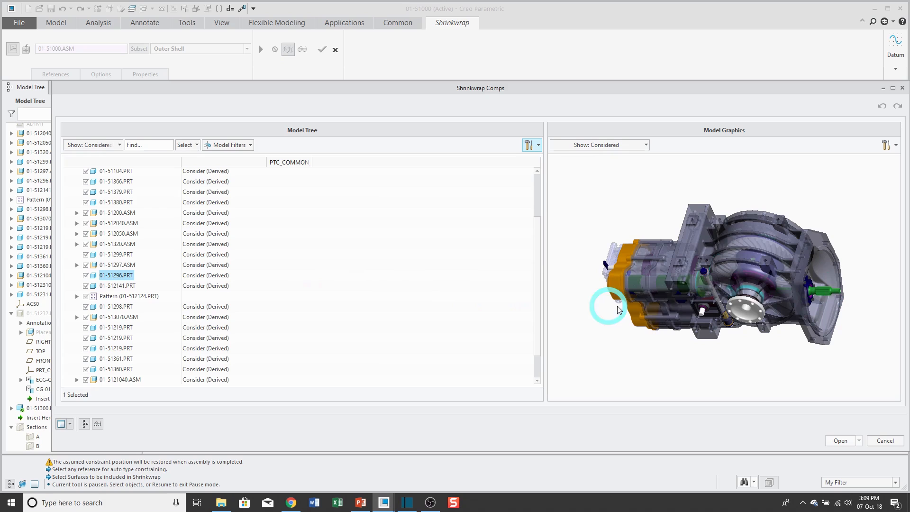
{"action": "mouse_move", "coordinate": [318, 275]}
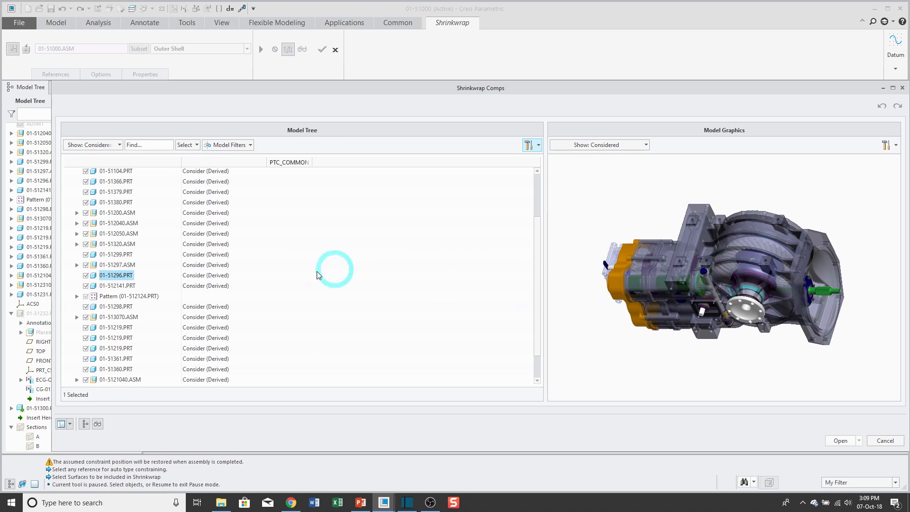
Set part 01-51296.PRT and assembly 01-512310.ASM with its parts to Ignore
{"action": "left_click", "coordinate": [224, 275]}
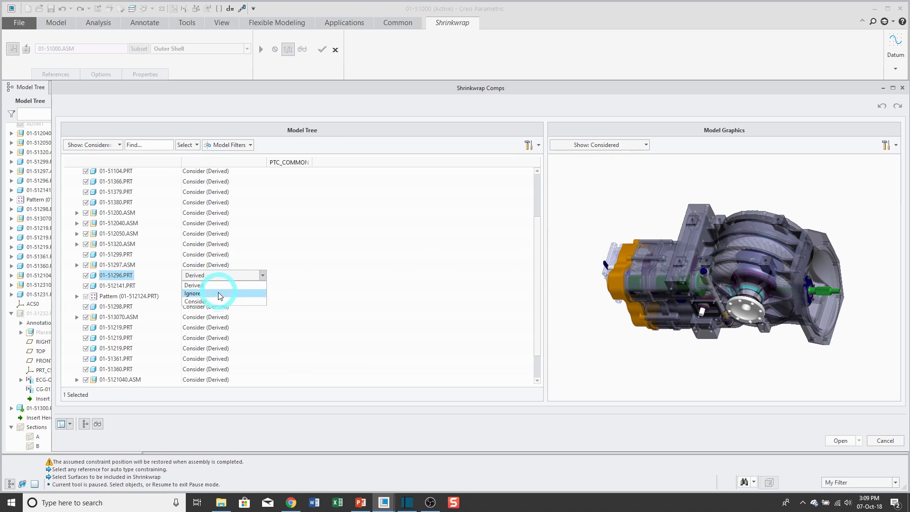
{"action": "left_click", "coordinate": [192, 293]}
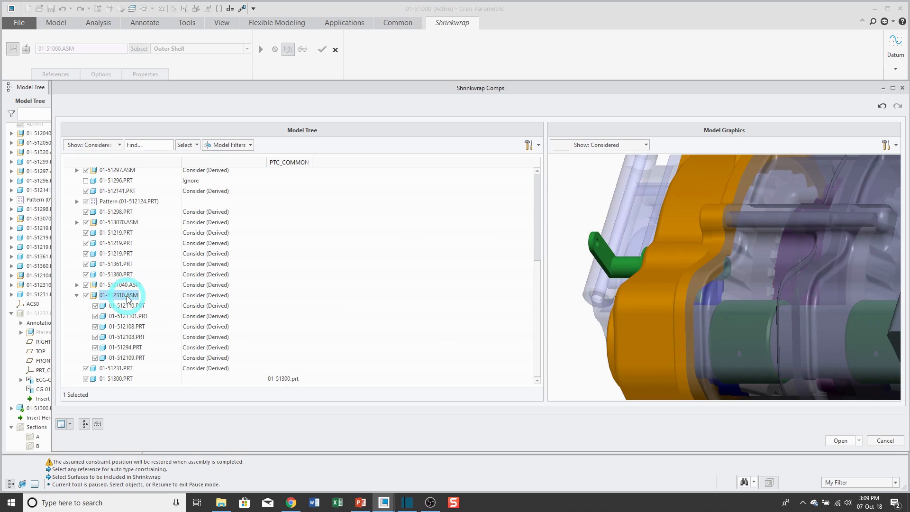
{"action": "left_click", "coordinate": [206, 295]}
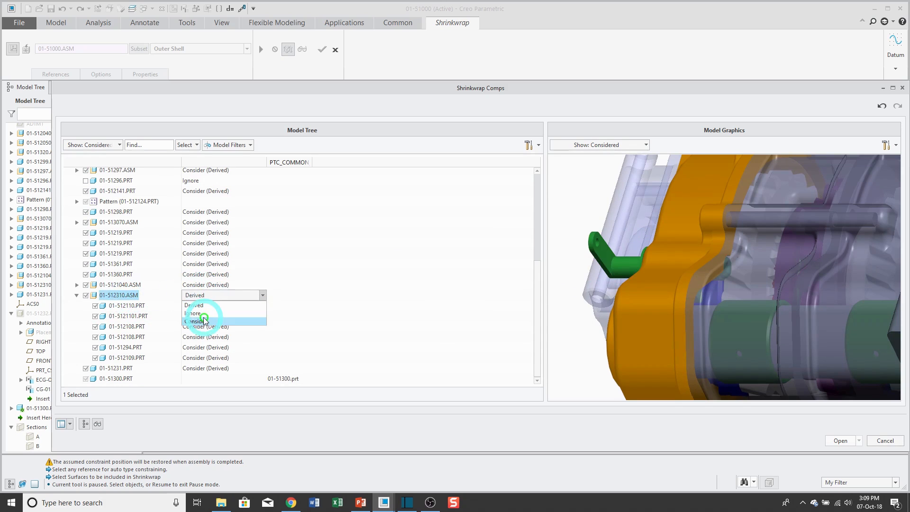
{"action": "left_click", "coordinate": [192, 314]}
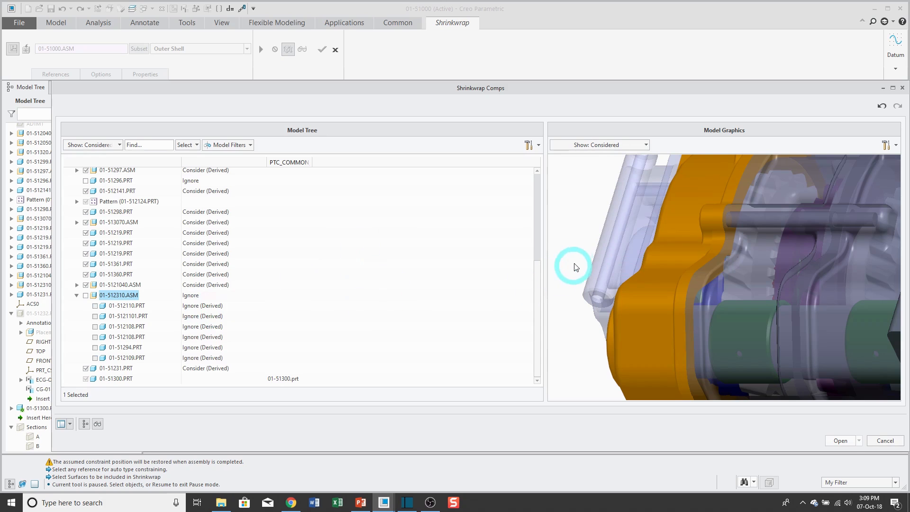
{"action": "scroll", "scroll_direction": "up", "scroll_amount": 3}
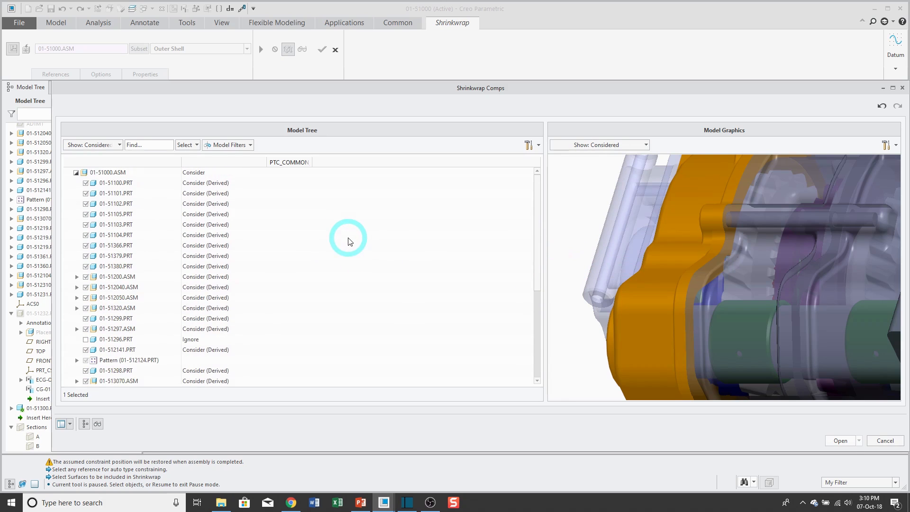
{"action": "mouse_move", "coordinate": [198, 175]}
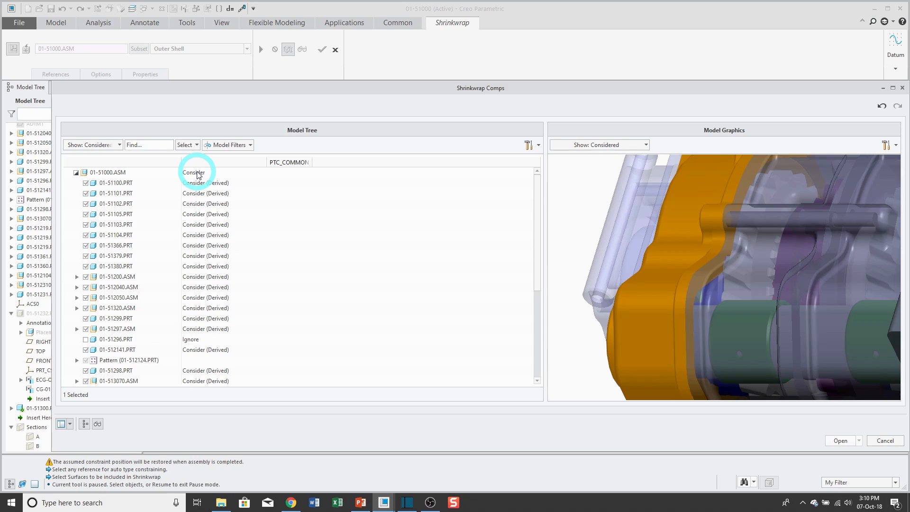
{"action": "mouse_move", "coordinate": [841, 441]}
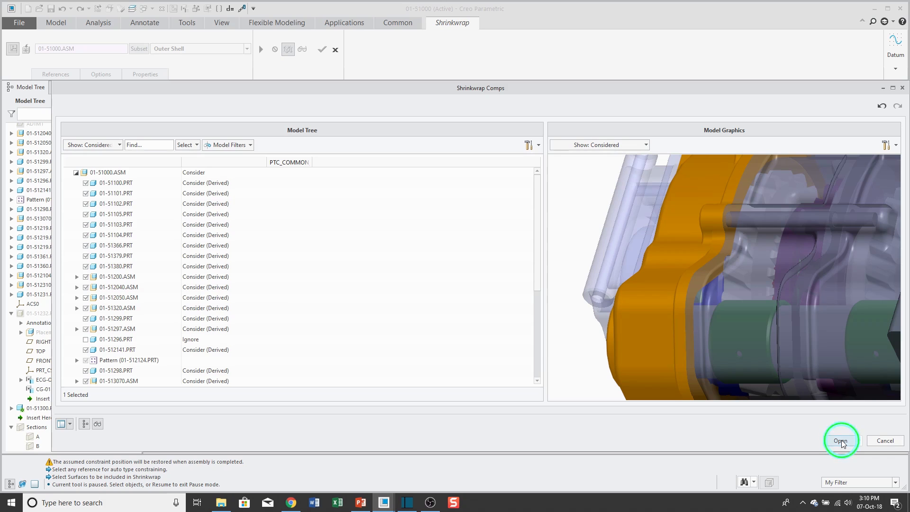
Close the Shrinkwrap Comps window and show the feature's empty reference collectors
{"action": "left_click", "coordinate": [840, 441]}
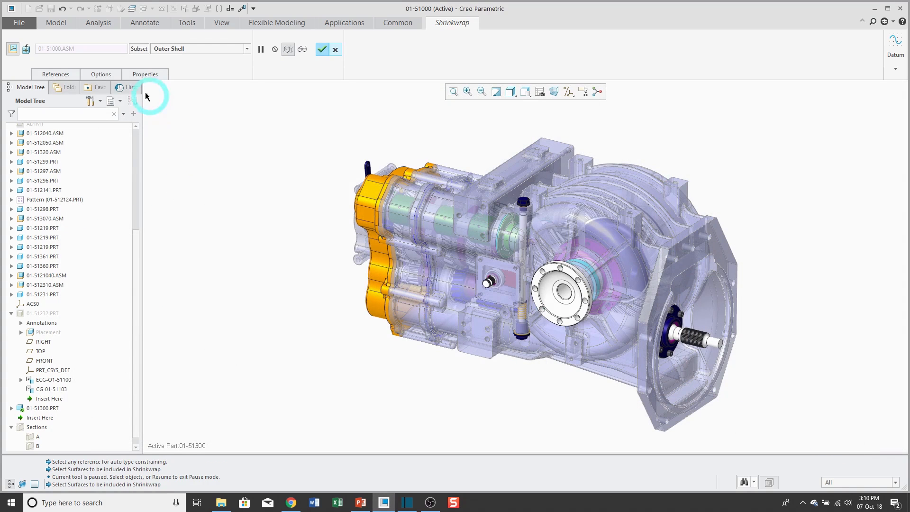
{"action": "left_click", "coordinate": [55, 73]}
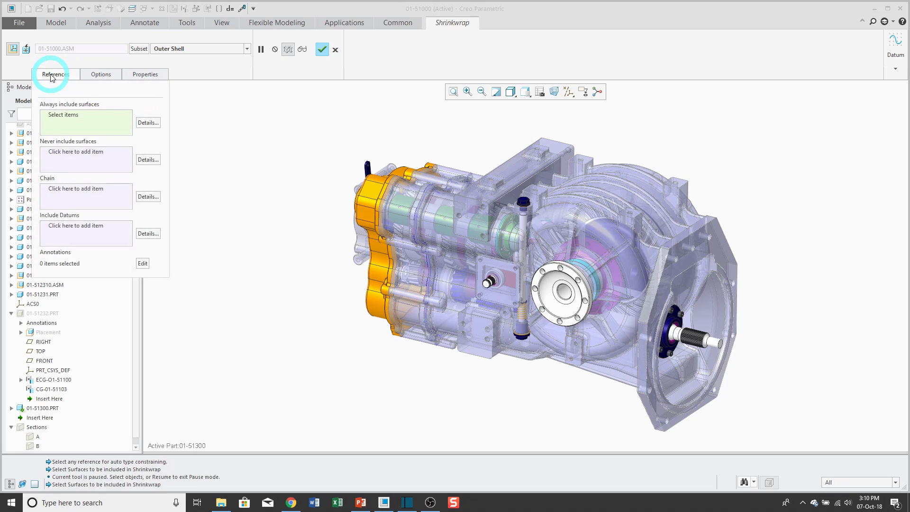
{"action": "mouse_move", "coordinate": [80, 120]}
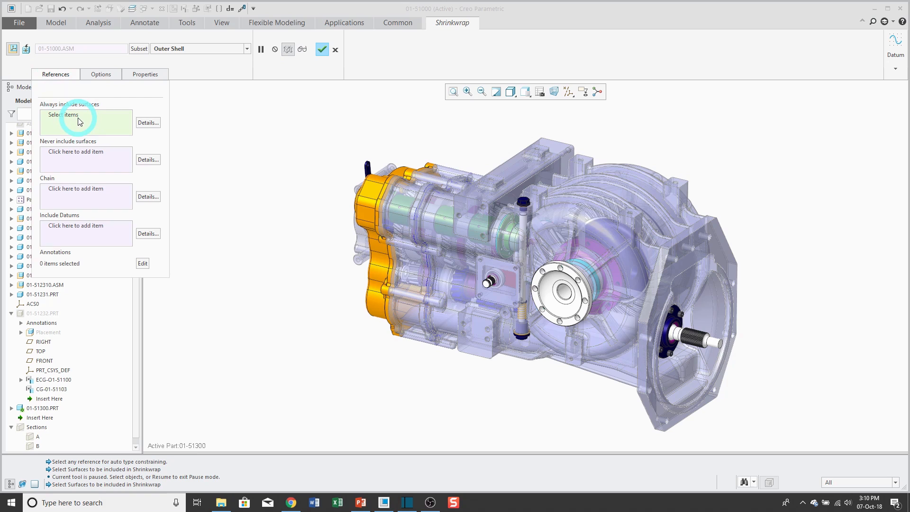
{"action": "mouse_move", "coordinate": [82, 122]}
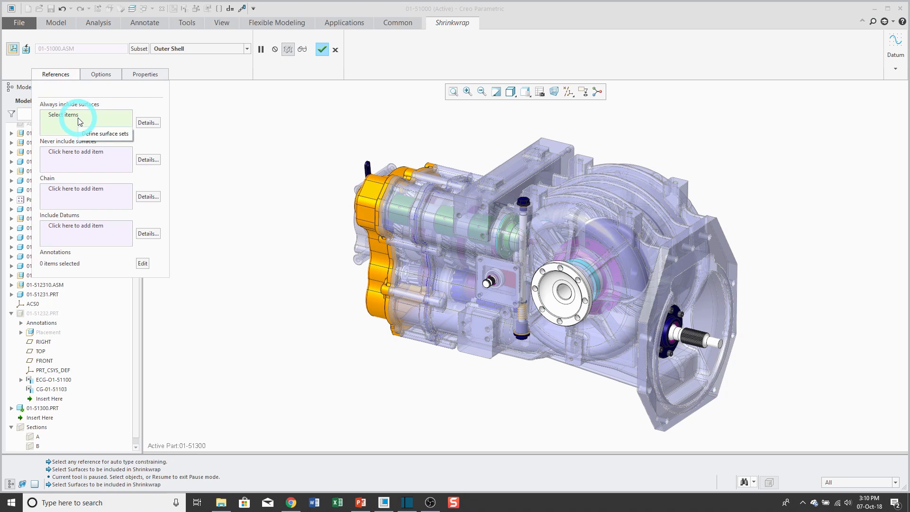
{"action": "mouse_move", "coordinate": [78, 162]}
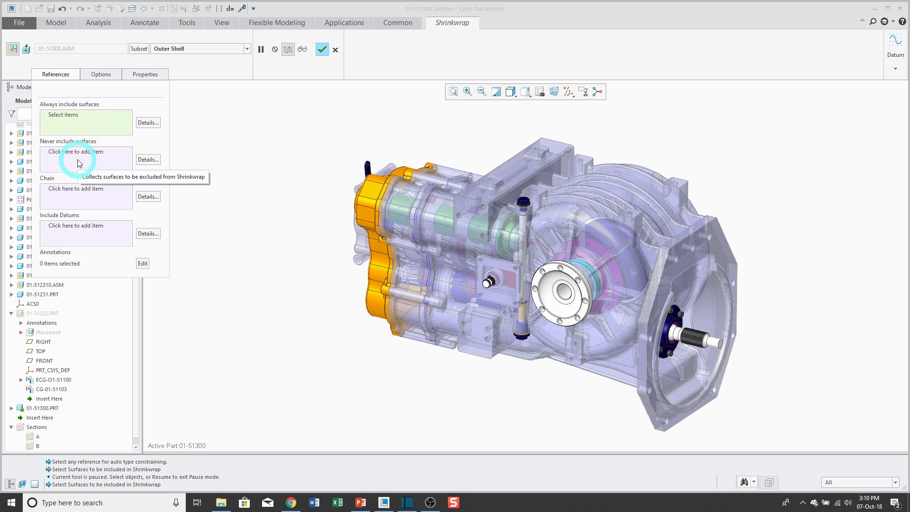
{"action": "mouse_move", "coordinate": [90, 200]}
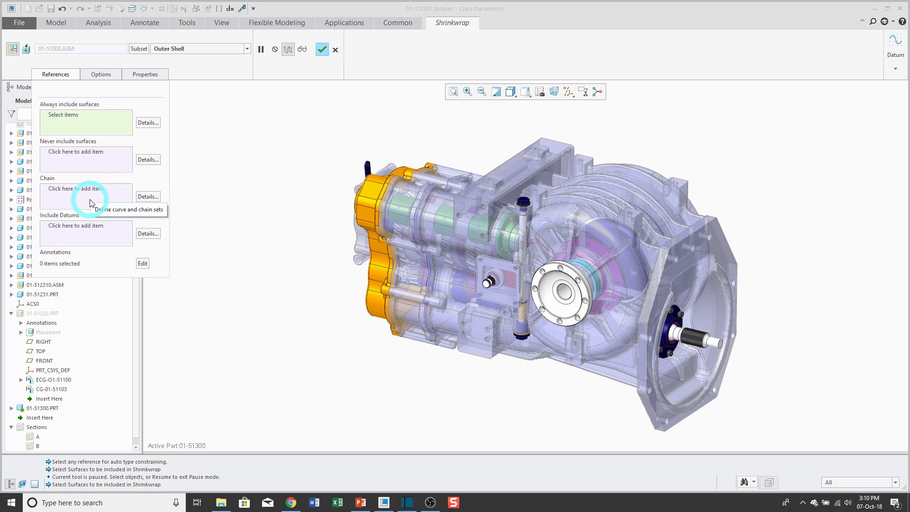
{"action": "mouse_move", "coordinate": [114, 236]}
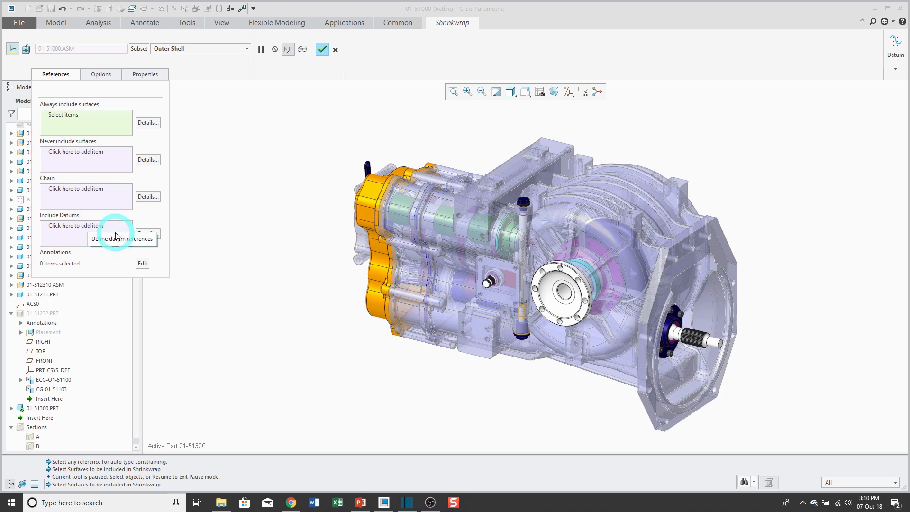
{"action": "mouse_move", "coordinate": [241, 188]}
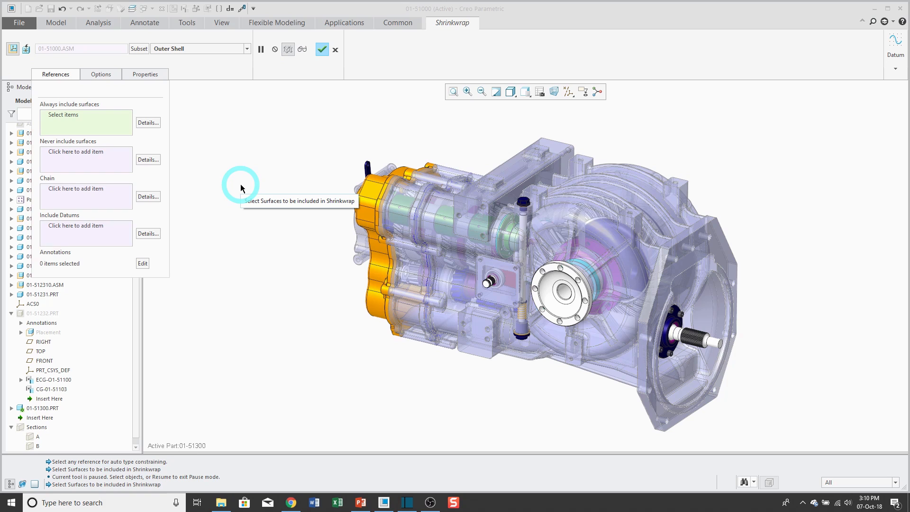
{"action": "mouse_move", "coordinate": [26, 58]}
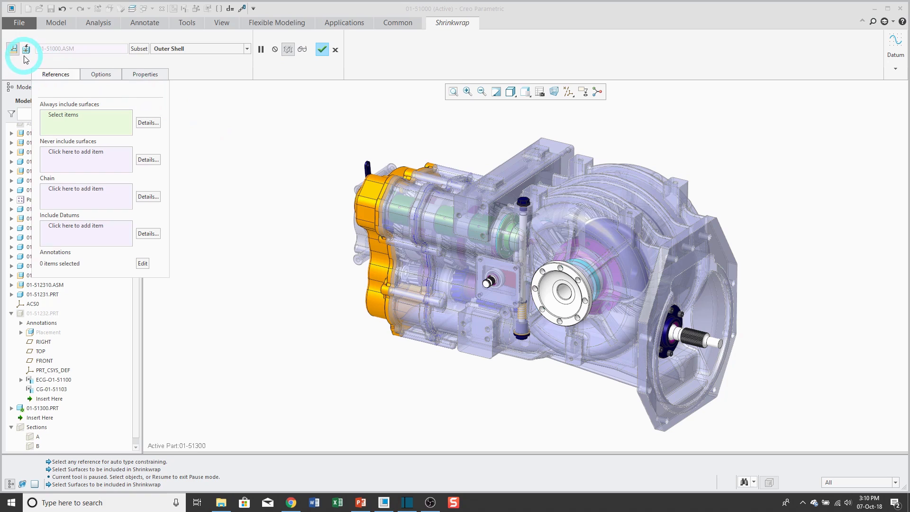
{"action": "mouse_move", "coordinate": [12, 48]}
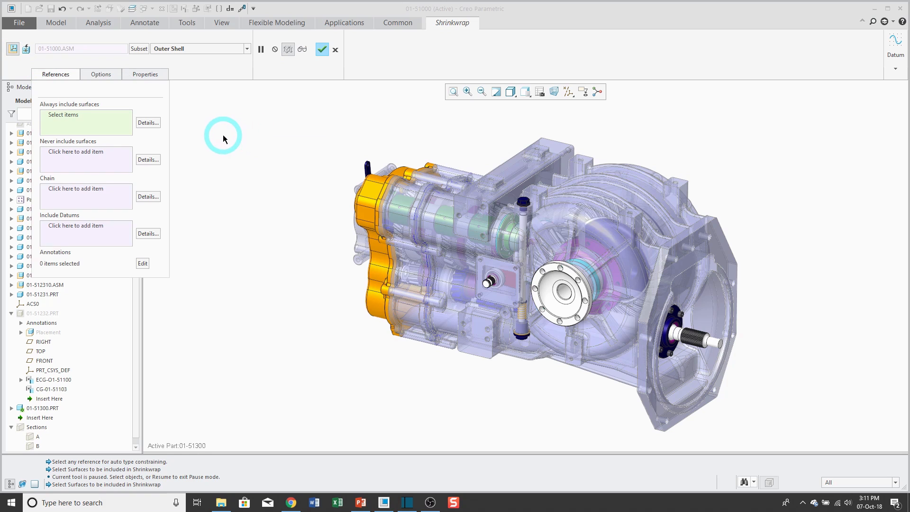
{"action": "mouse_move", "coordinate": [223, 140]}
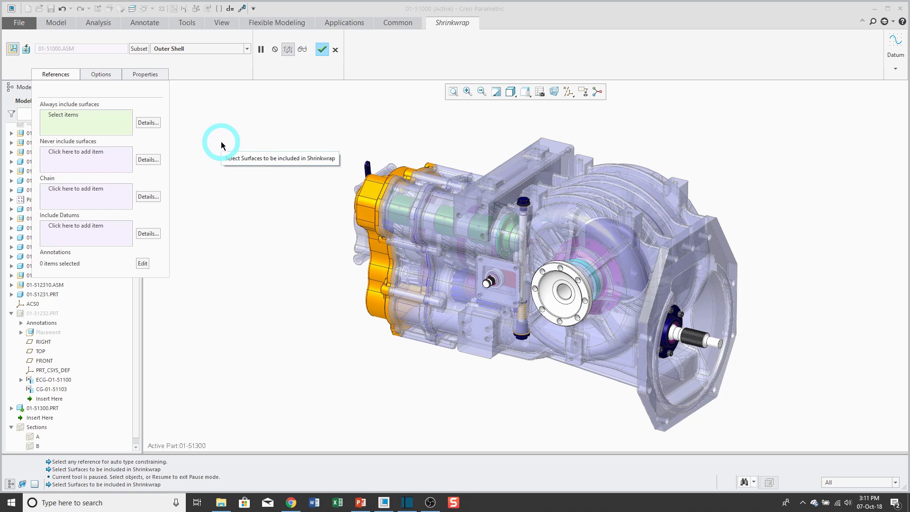
{"action": "mouse_move", "coordinate": [25, 43]}
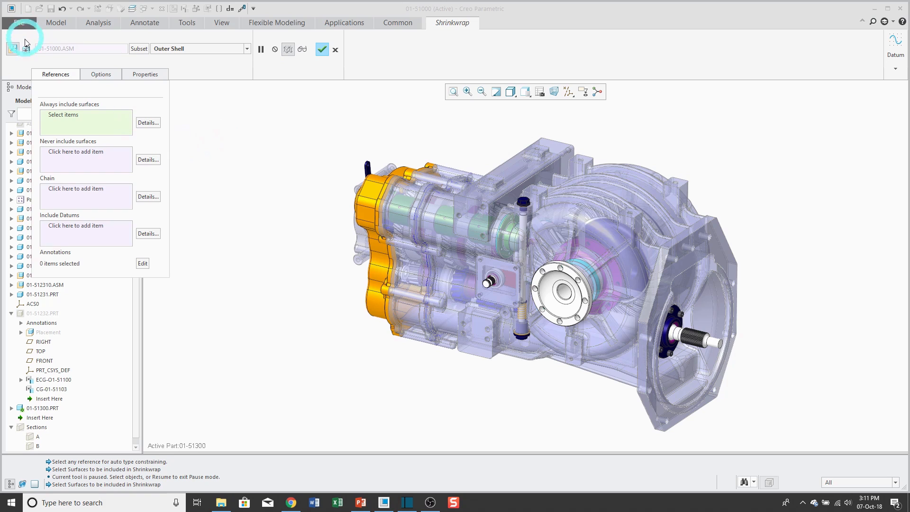
{"action": "mouse_move", "coordinate": [26, 48]}
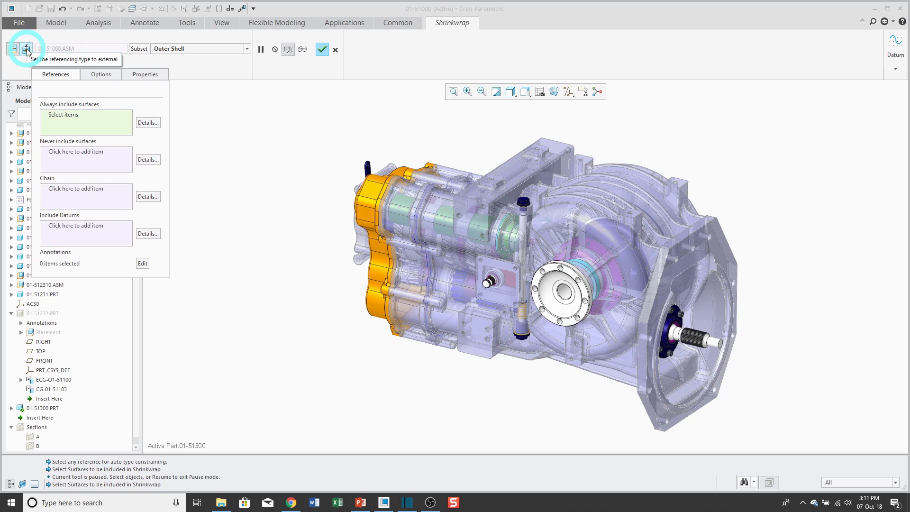
{"action": "mouse_move", "coordinate": [215, 113]}
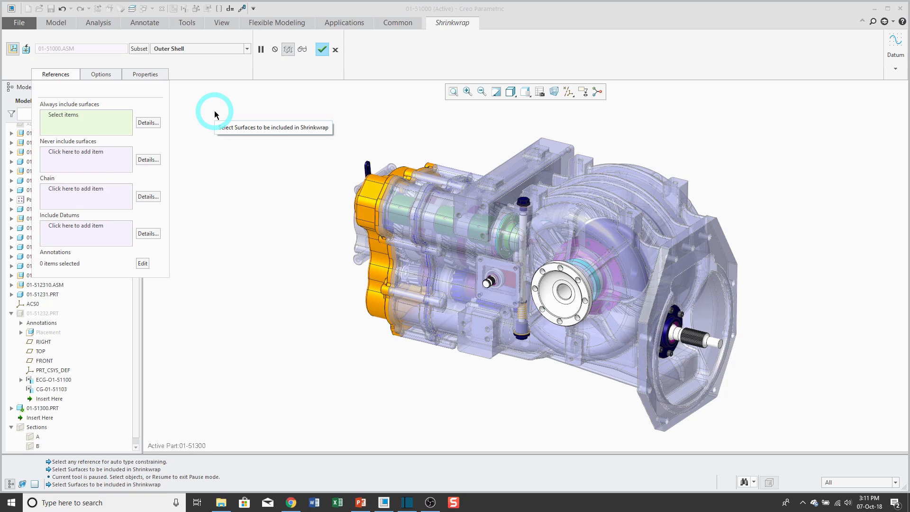
{"action": "mouse_move", "coordinate": [230, 117]}
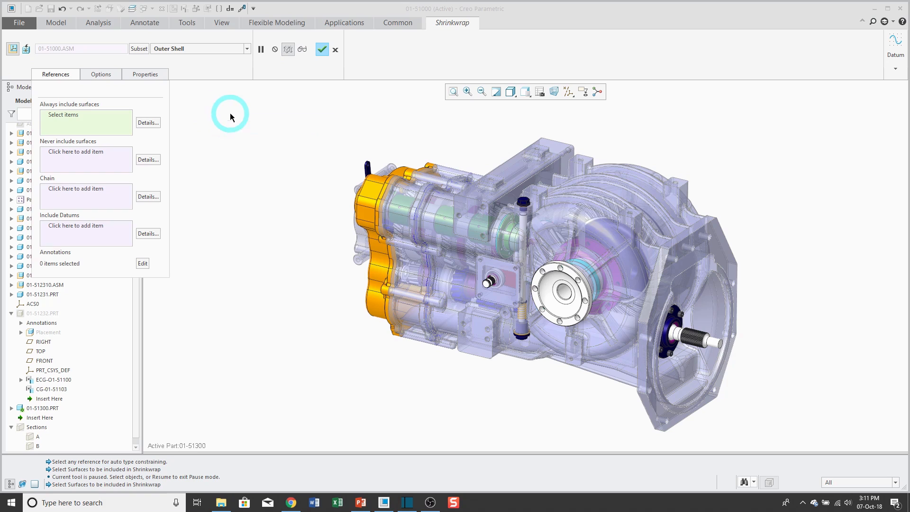
{"action": "mouse_move", "coordinate": [307, 103]}
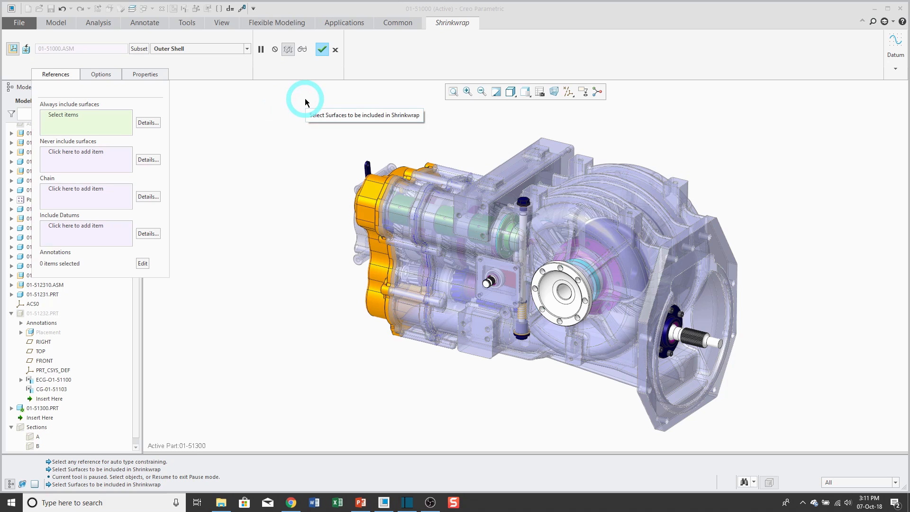
{"action": "mouse_move", "coordinate": [172, 84]}
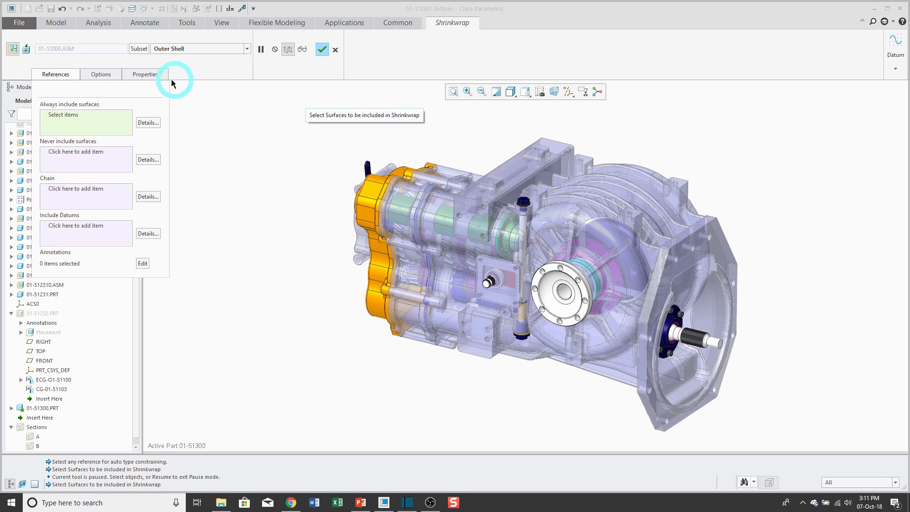
Name the shrinkwrap SW-01-51000 in Properties and complete the feature
{"action": "left_click", "coordinate": [144, 73]}
{"action": "type", "text": "s"}
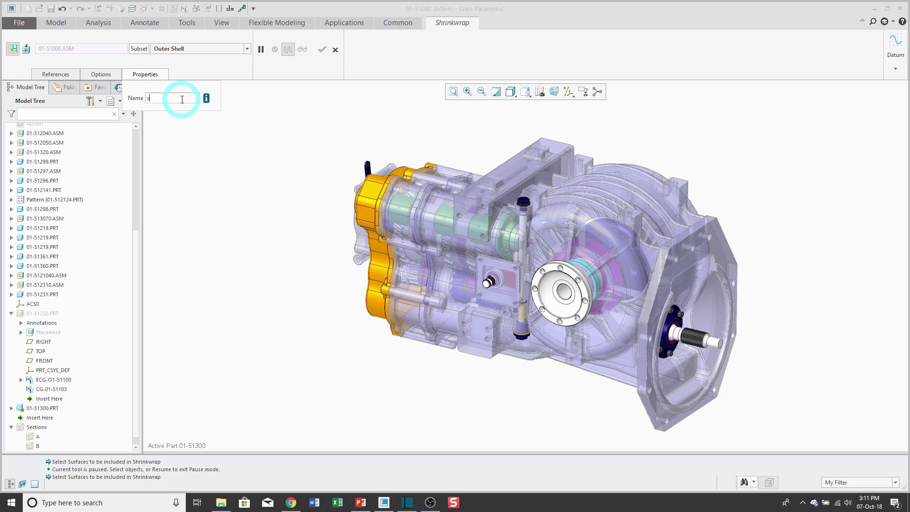
{"action": "type", "text": "w"}
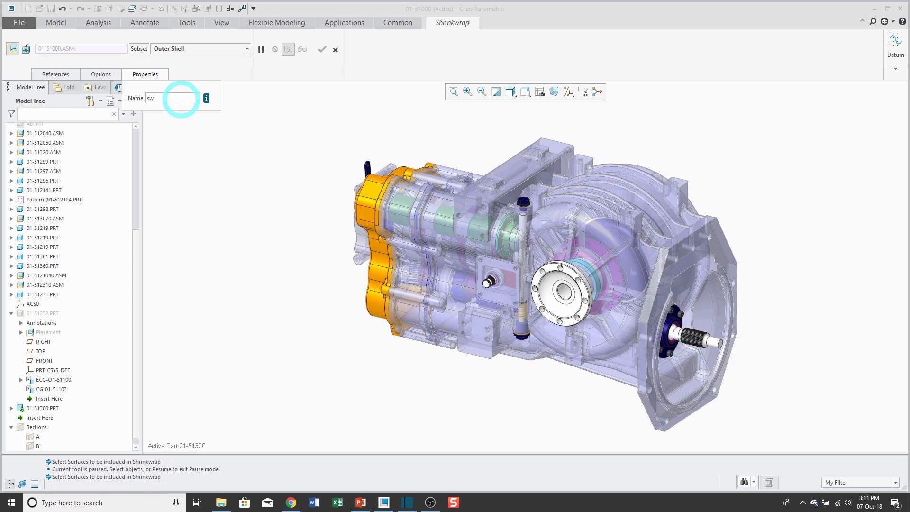
{"action": "type", "text": "-"}
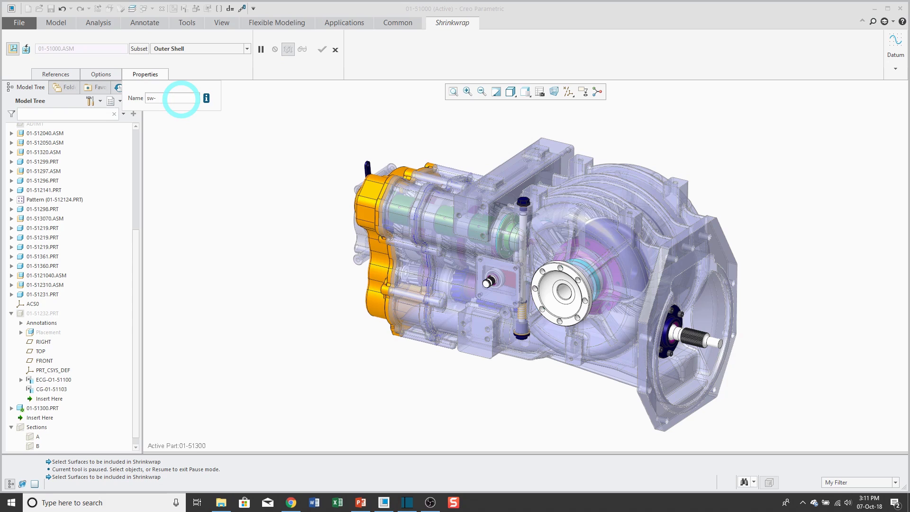
{"action": "type", "text": "01-"}
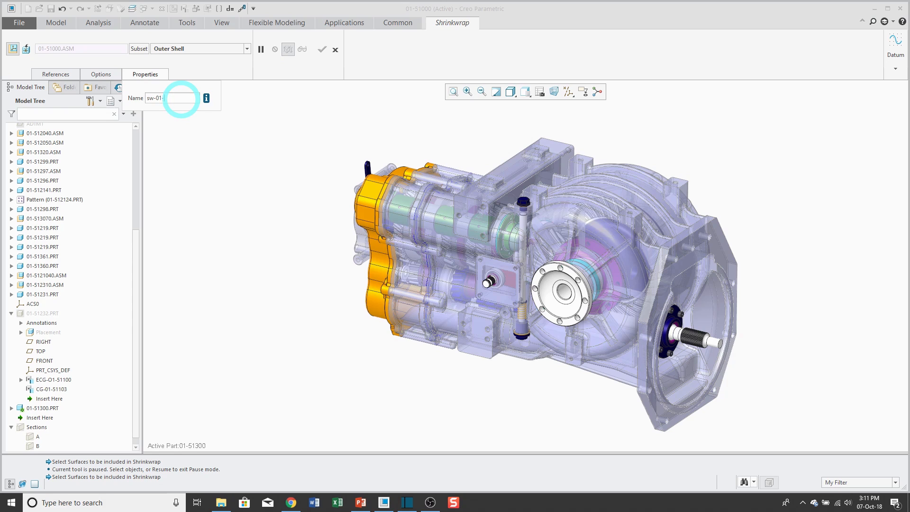
{"action": "type", "text": "1000"}
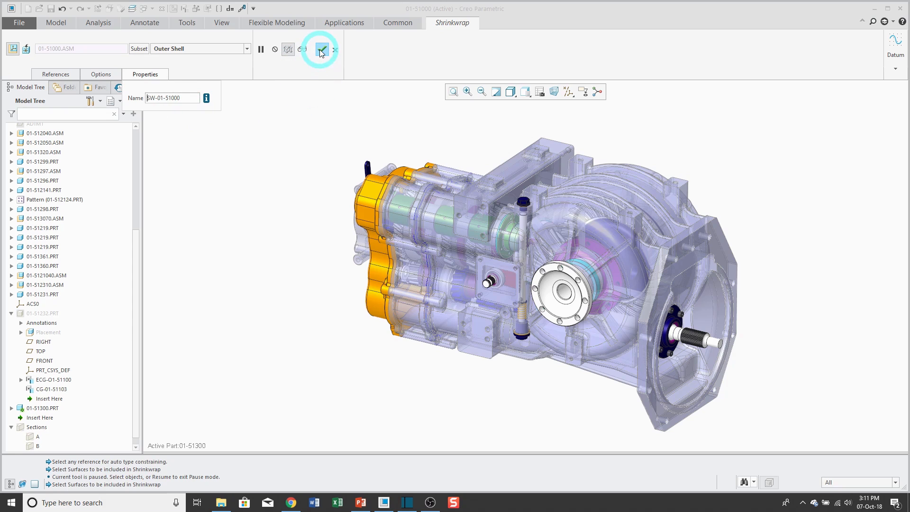
{"action": "left_click", "coordinate": [321, 50]}
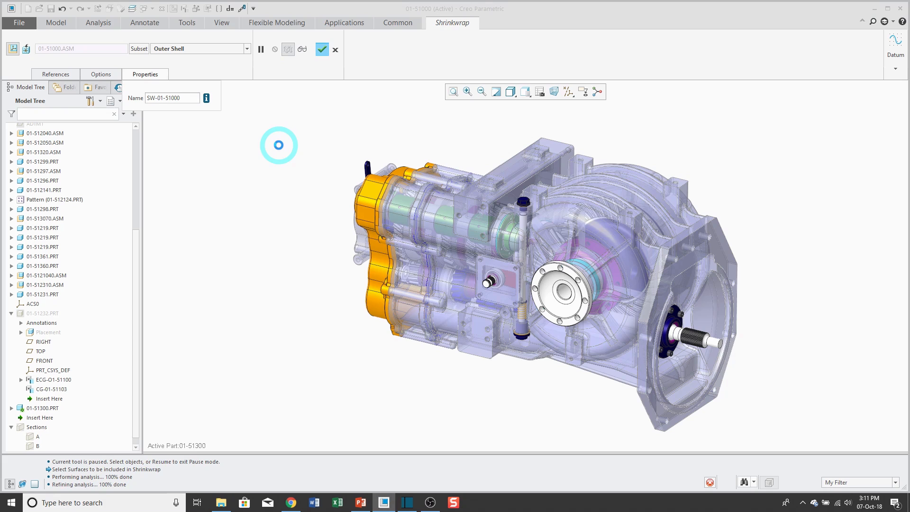
{"action": "mouse_move", "coordinate": [11, 410]}
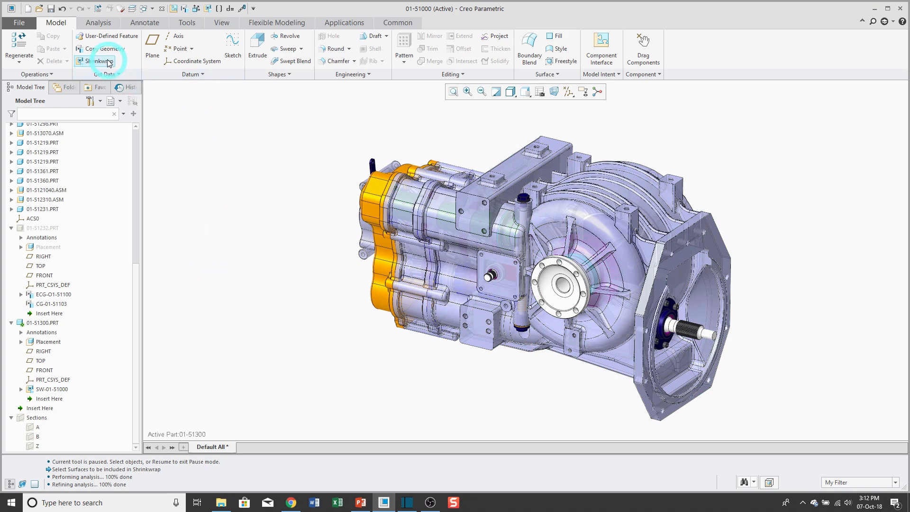
Start a second shrinkwrap with Autocollect all solid surfaces, excluding internal components
{"action": "left_click", "coordinate": [100, 61]}
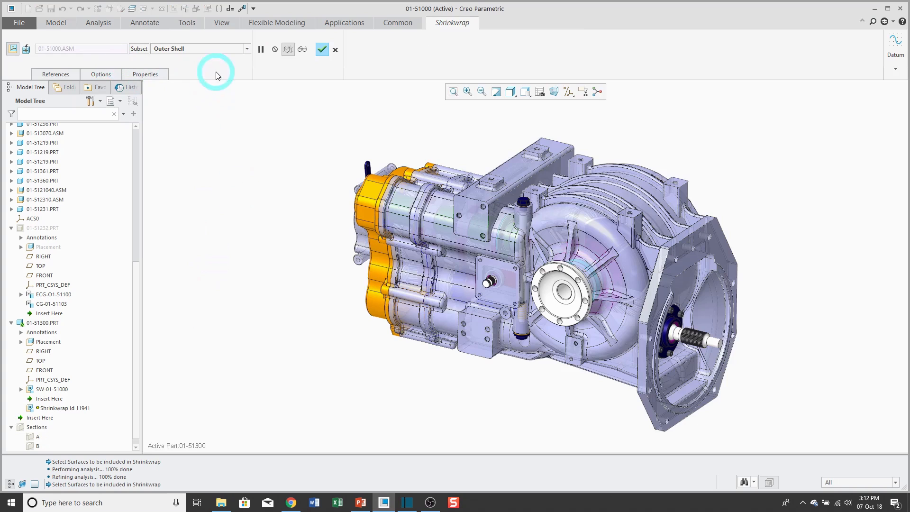
{"action": "left_click", "coordinate": [246, 49]}
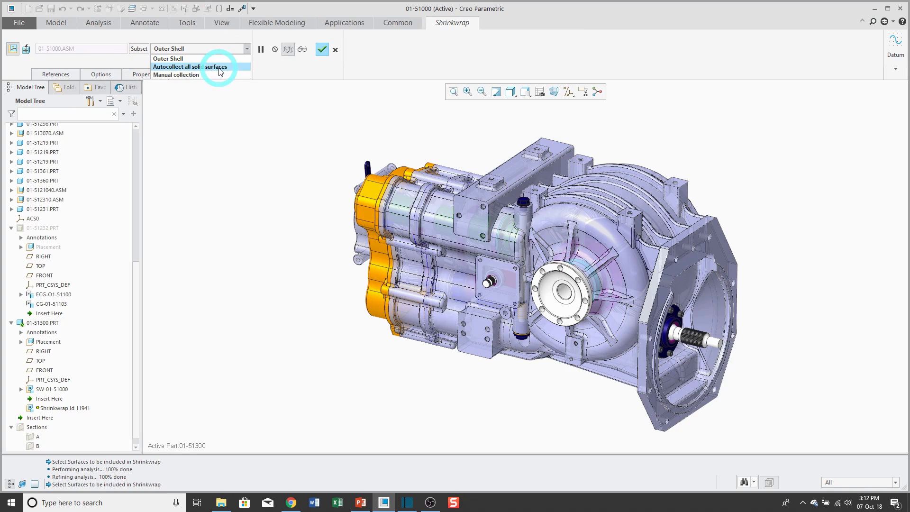
{"action": "left_click", "coordinate": [195, 66]}
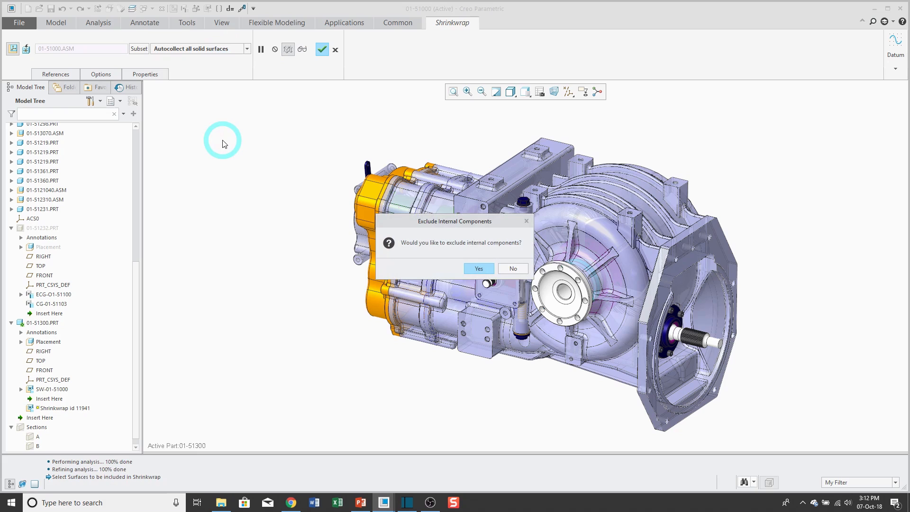
{"action": "mouse_move", "coordinate": [215, 174]}
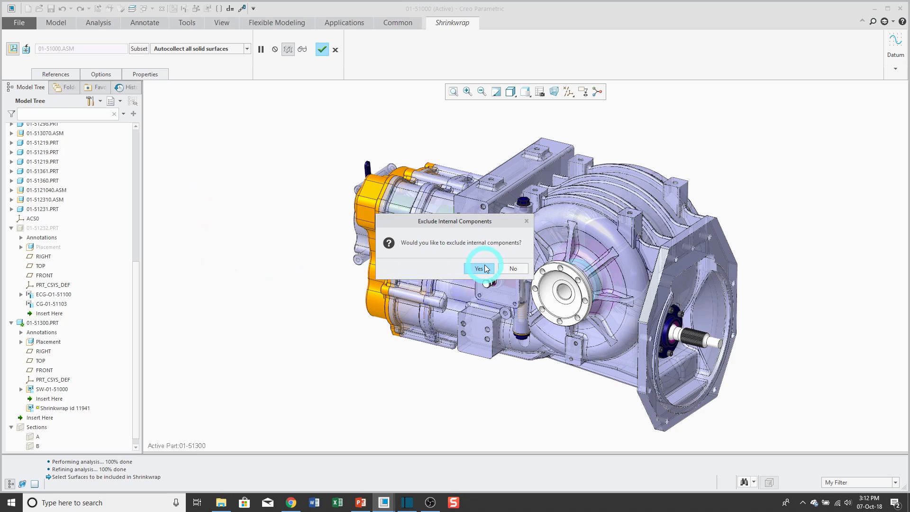
{"action": "left_click", "coordinate": [477, 268]}
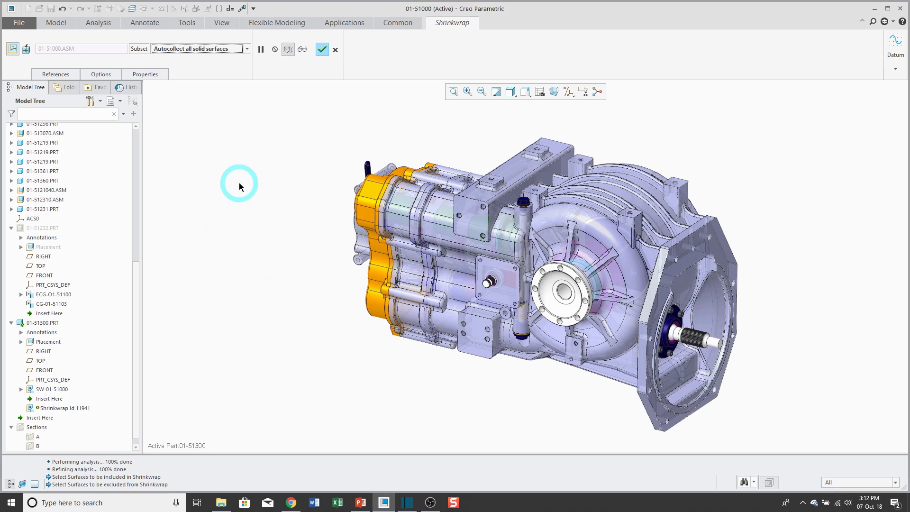
{"action": "left_click", "coordinate": [139, 48]}
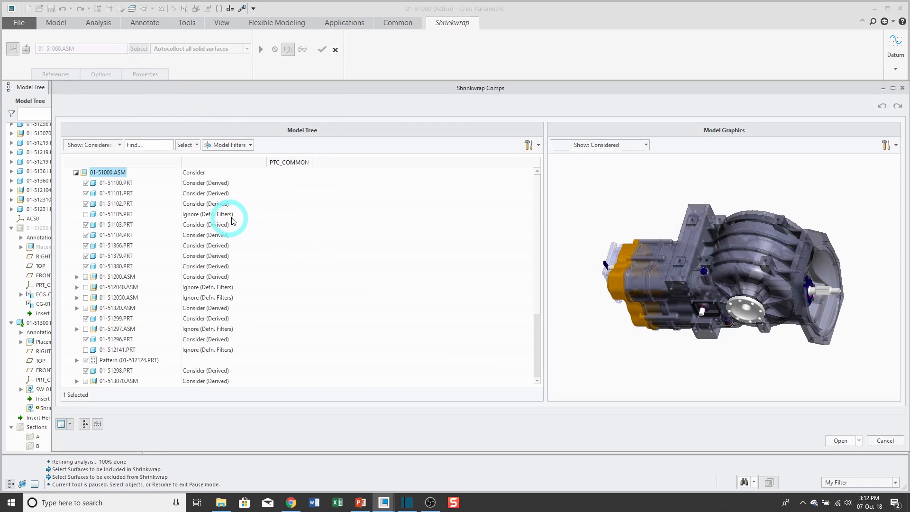
{"action": "mouse_move", "coordinate": [264, 225]}
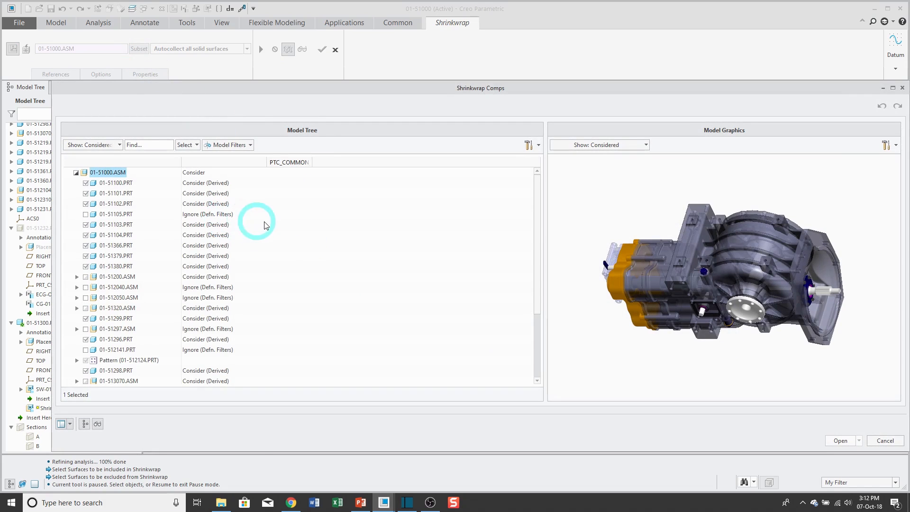
Accept the considered components list and review the Options, References and Properties settings
{"action": "scroll", "scroll_direction": "down", "scroll_amount": 3}
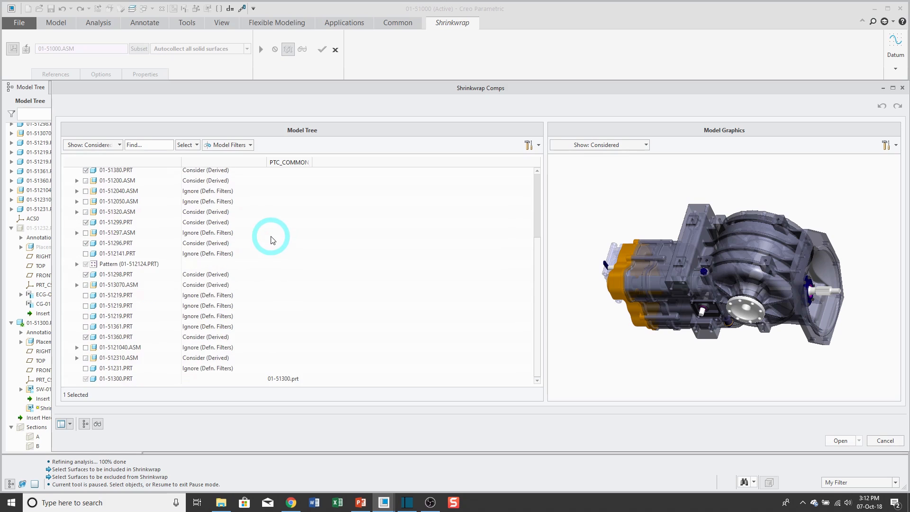
{"action": "mouse_move", "coordinate": [803, 482]}
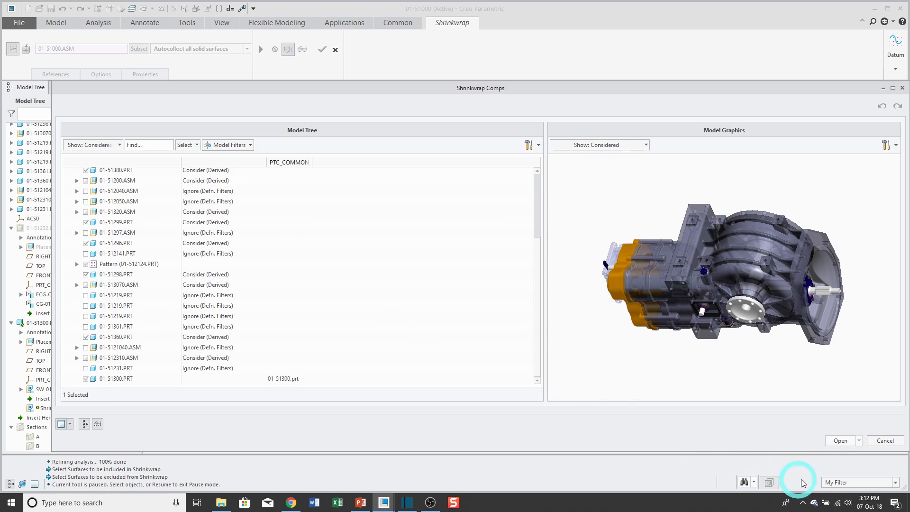
{"action": "mouse_move", "coordinate": [840, 441]}
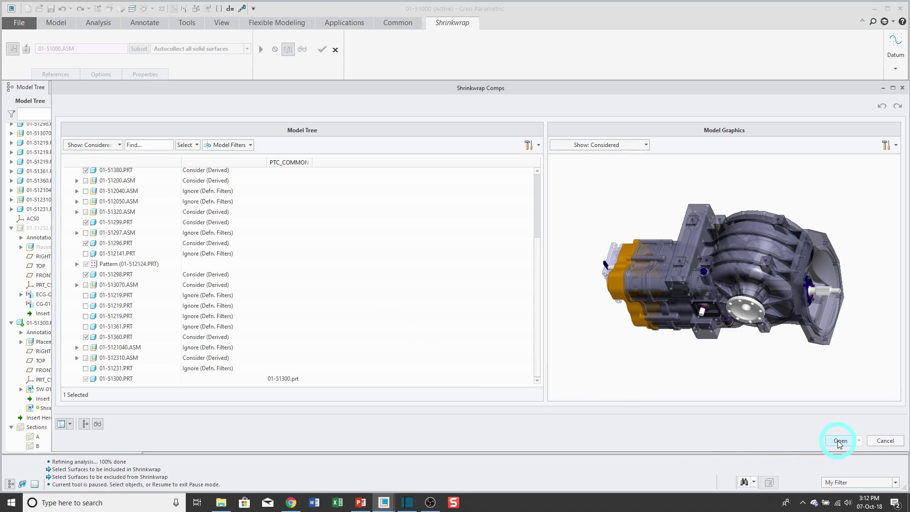
{"action": "left_click", "coordinate": [838, 441]}
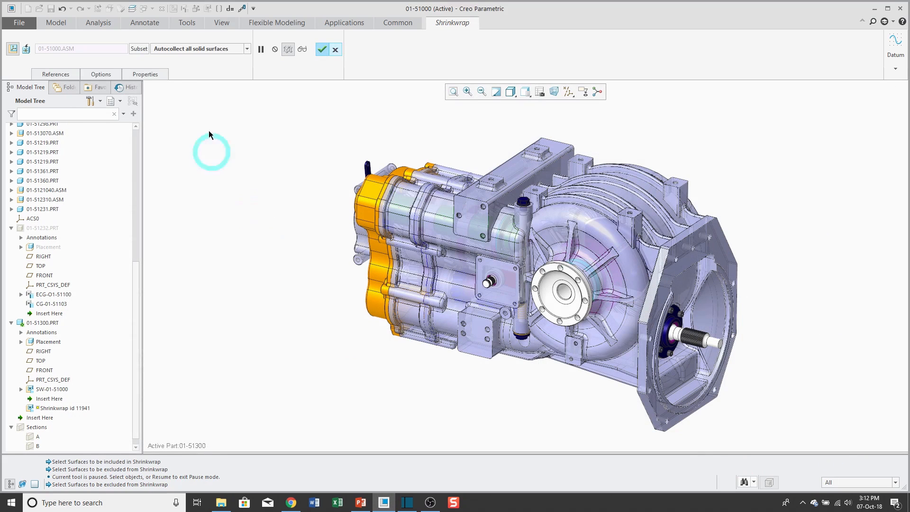
{"action": "left_click", "coordinate": [100, 74]}
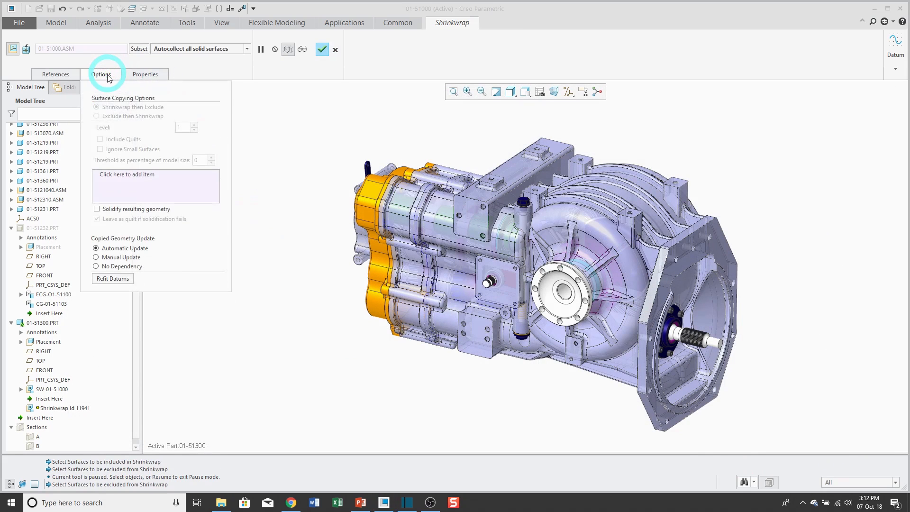
{"action": "mouse_move", "coordinate": [154, 224]}
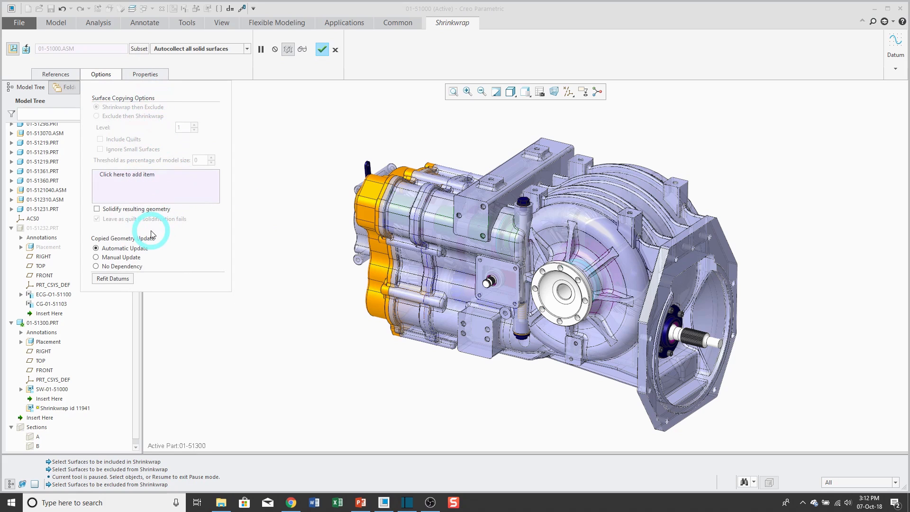
{"action": "left_click", "coordinate": [55, 74]}
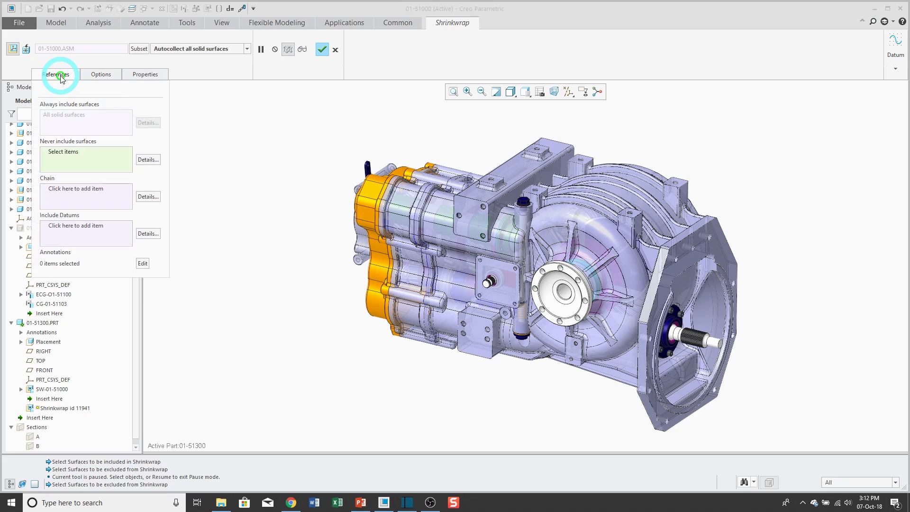
{"action": "mouse_move", "coordinate": [118, 111]}
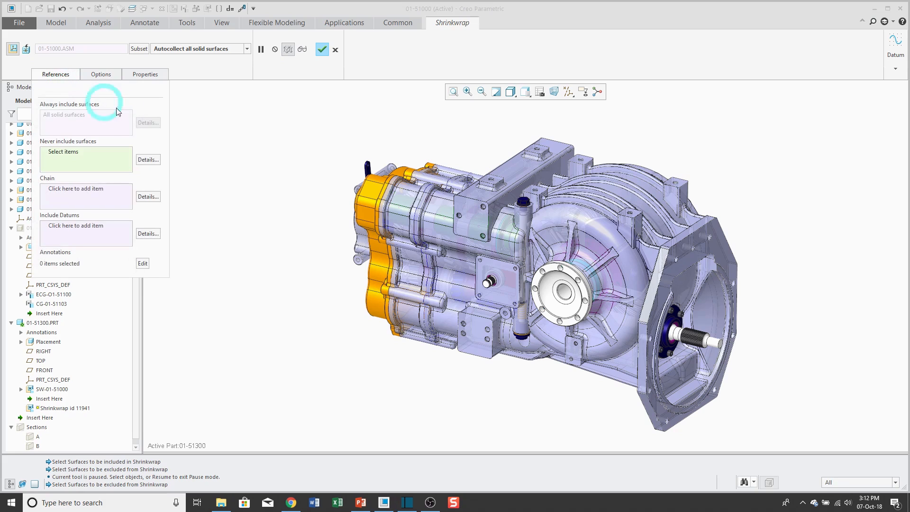
{"action": "mouse_move", "coordinate": [162, 178]}
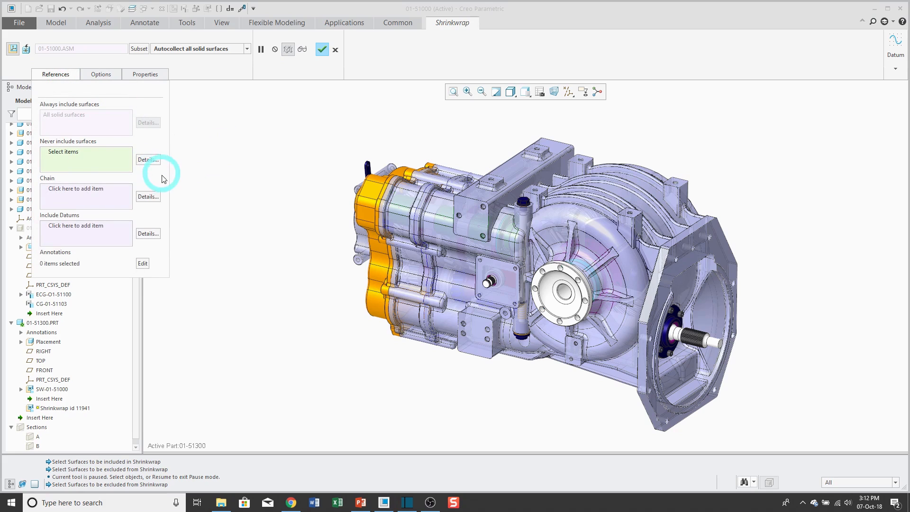
{"action": "mouse_move", "coordinate": [237, 156]}
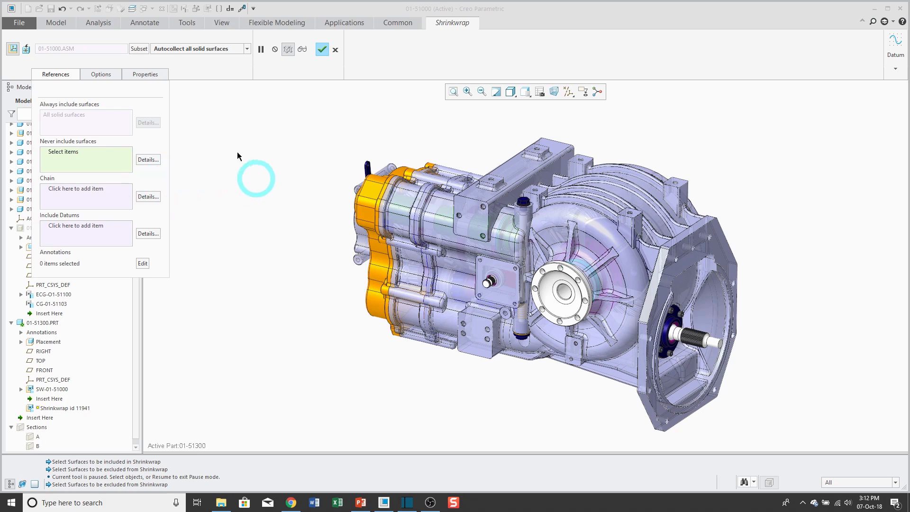
{"action": "left_click", "coordinate": [145, 74]}
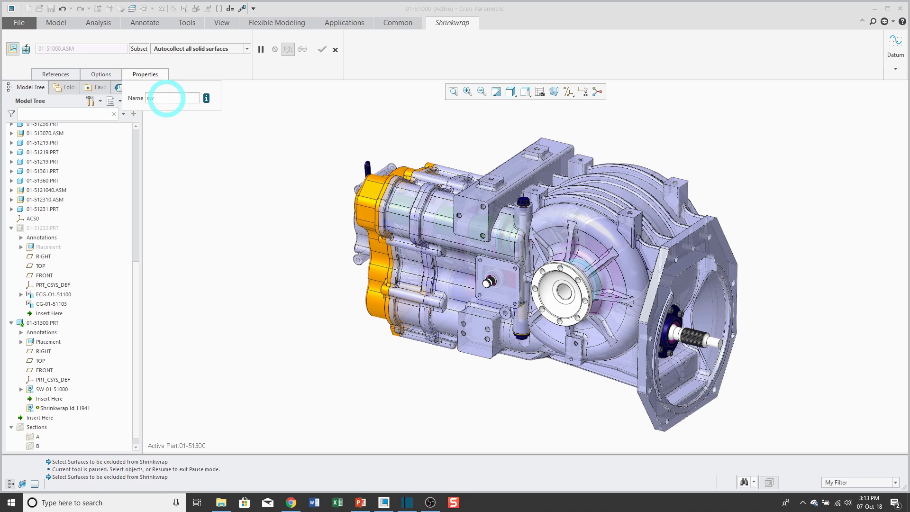
Name the second shrinkwrap SW-01-51000-2 and complete the feature
{"action": "type", "text": "-01-"}
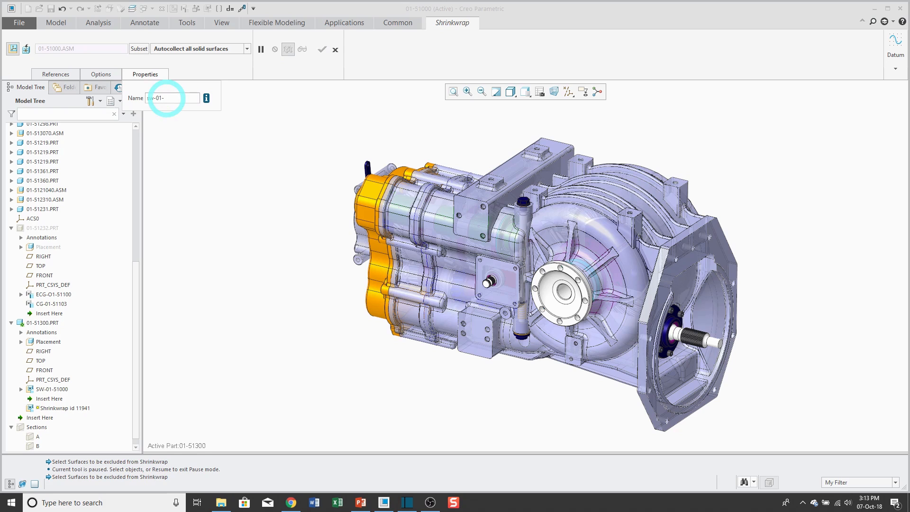
{"action": "type", "text": "5199"}
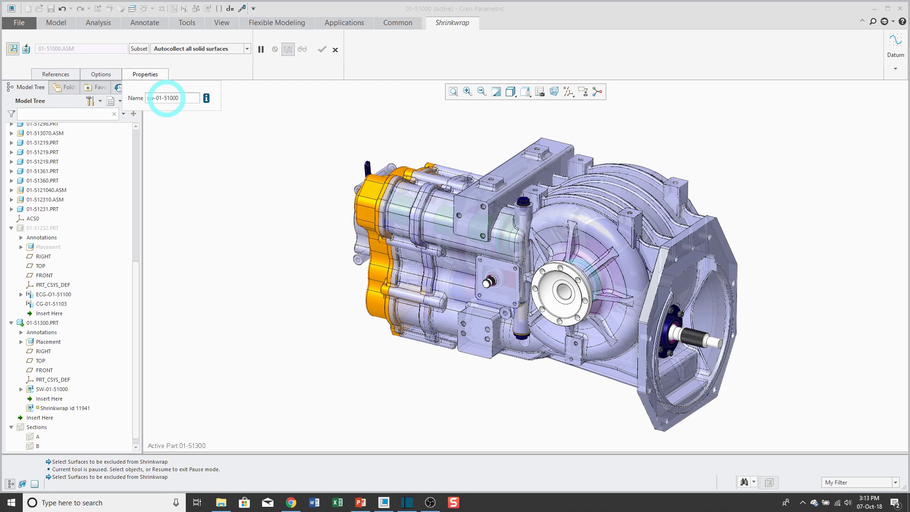
{"action": "type", "text": "sw-01-51000-2"}
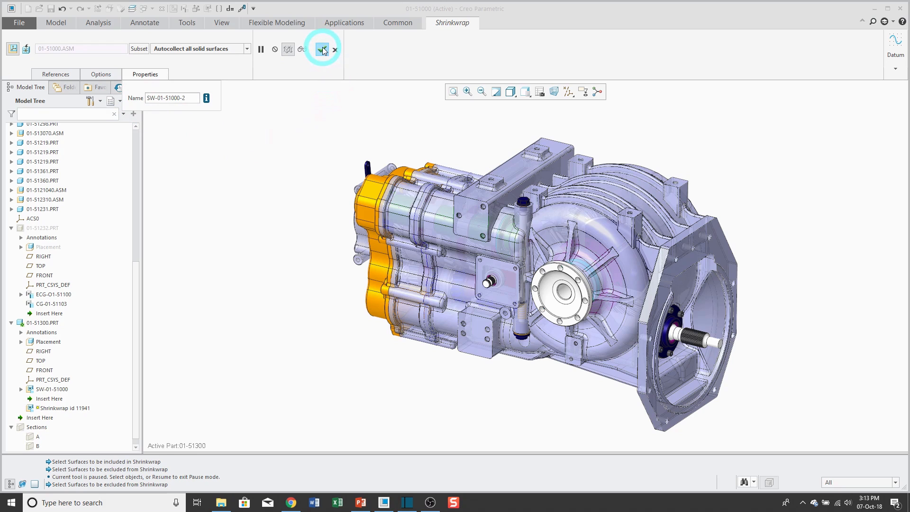
{"action": "left_click", "coordinate": [323, 48]}
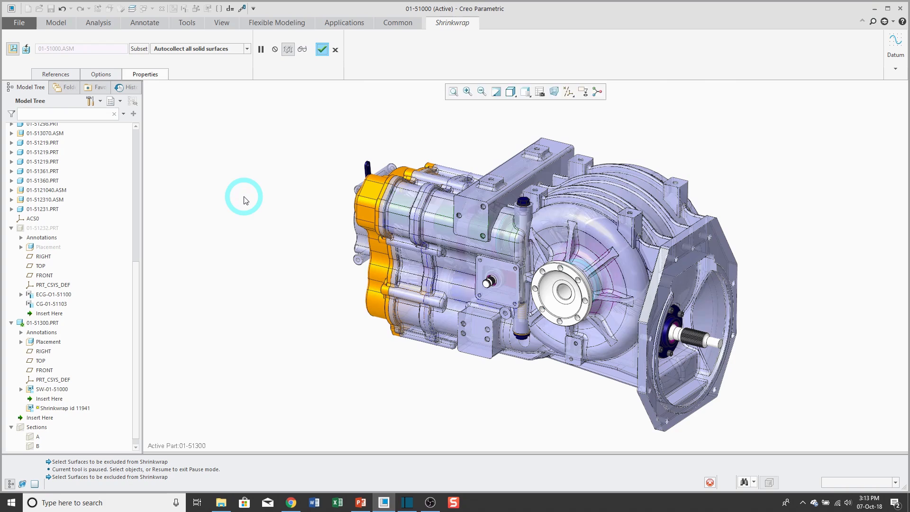
{"action": "left_click", "coordinate": [322, 48]}
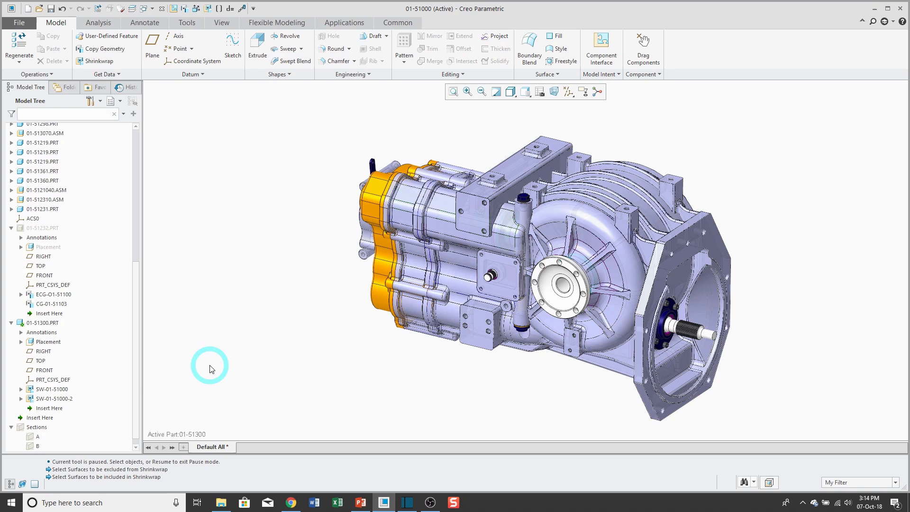
Hide the SW-01-51000-2 shrinkwrap so the assembly's inner parts show through
{"action": "left_click", "coordinate": [52, 388]}
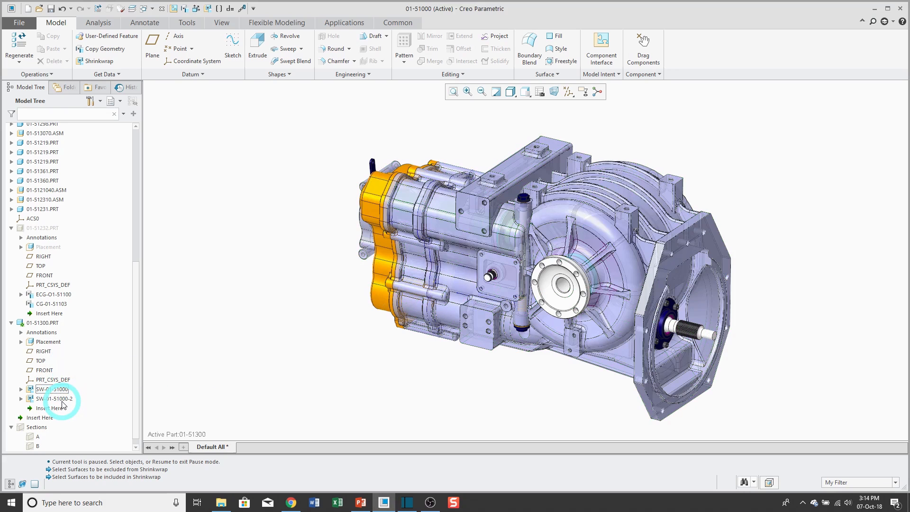
{"action": "left_click", "coordinate": [58, 399]}
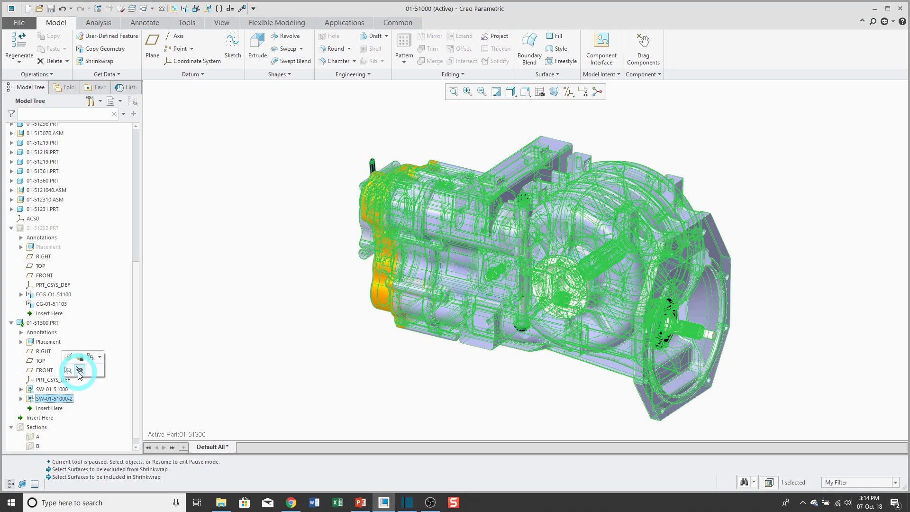
{"action": "left_click", "coordinate": [79, 371]}
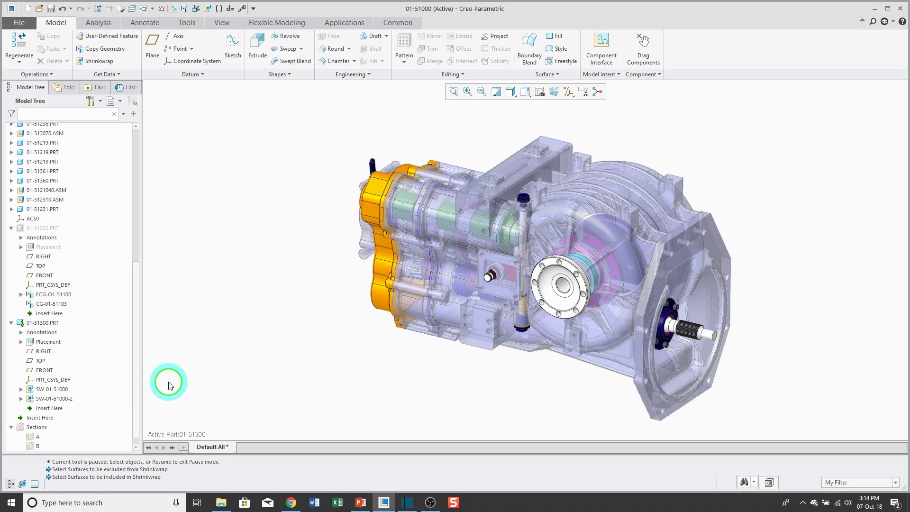
{"action": "mouse_move", "coordinate": [195, 164]}
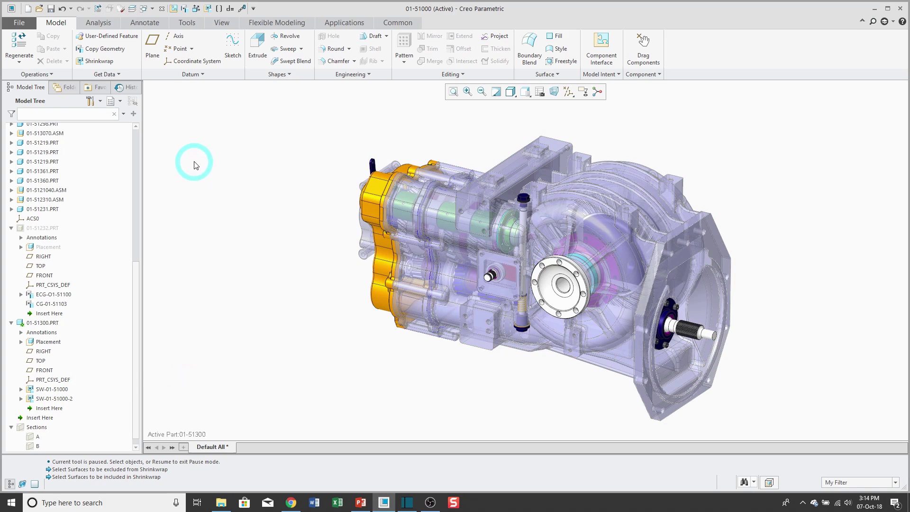
{"action": "mouse_move", "coordinate": [102, 63]}
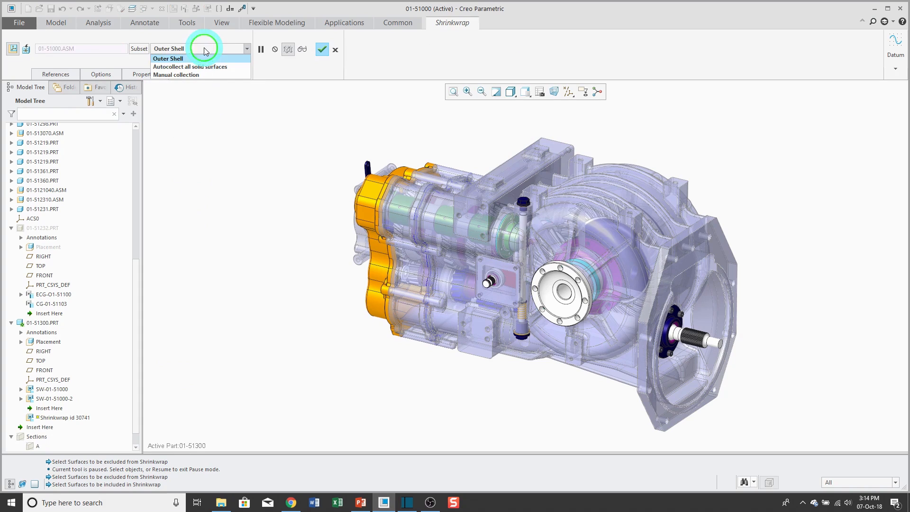
{"action": "mouse_move", "coordinate": [191, 74]}
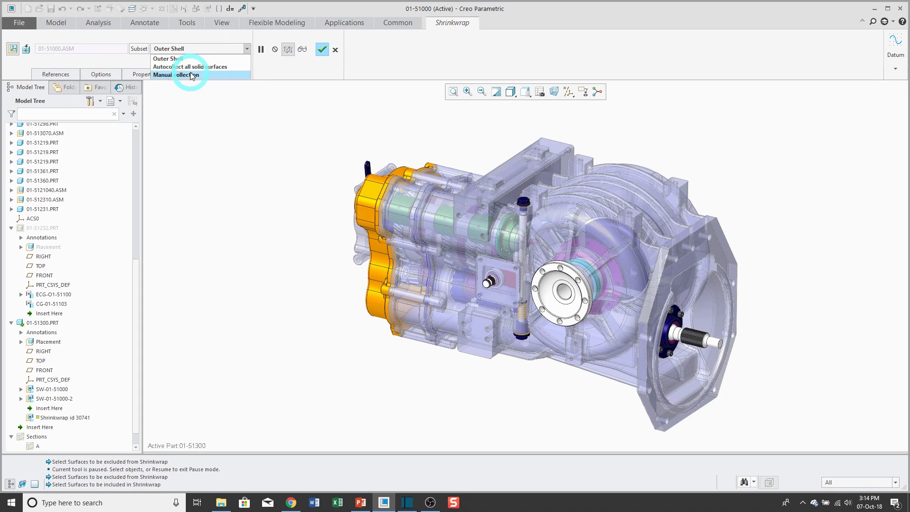
Switch to manual collection and add the flange ring face to the always-included surfaces, then list them
{"action": "left_click", "coordinate": [181, 74]}
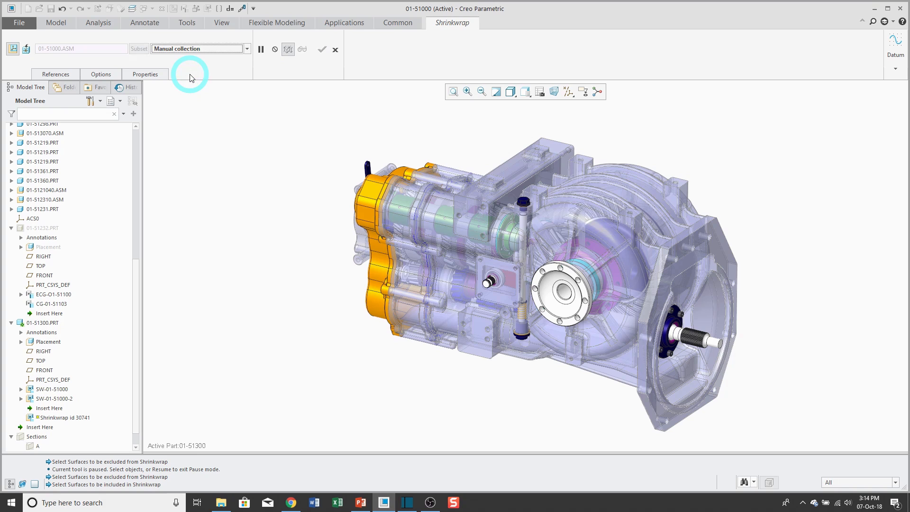
{"action": "mouse_move", "coordinate": [56, 71]}
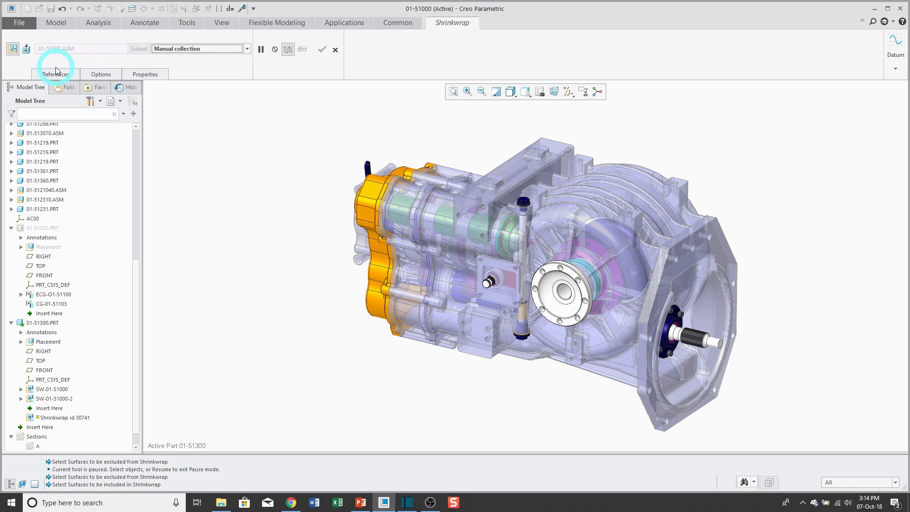
{"action": "left_click", "coordinate": [55, 74]}
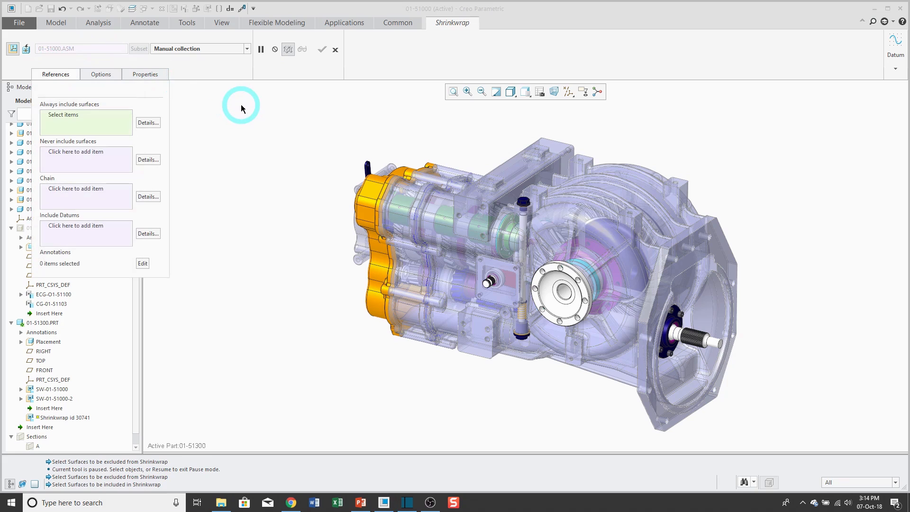
{"action": "mouse_move", "coordinate": [241, 108]}
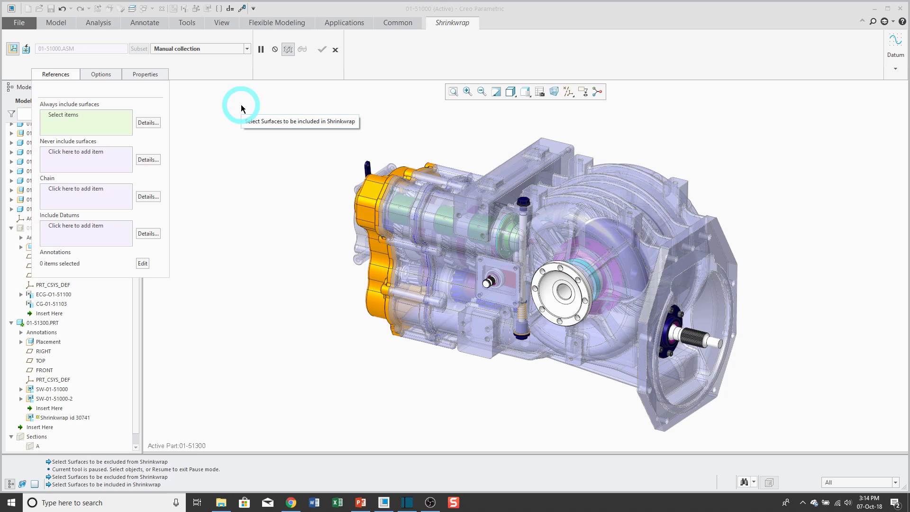
{"action": "left_click", "coordinate": [722, 251]}
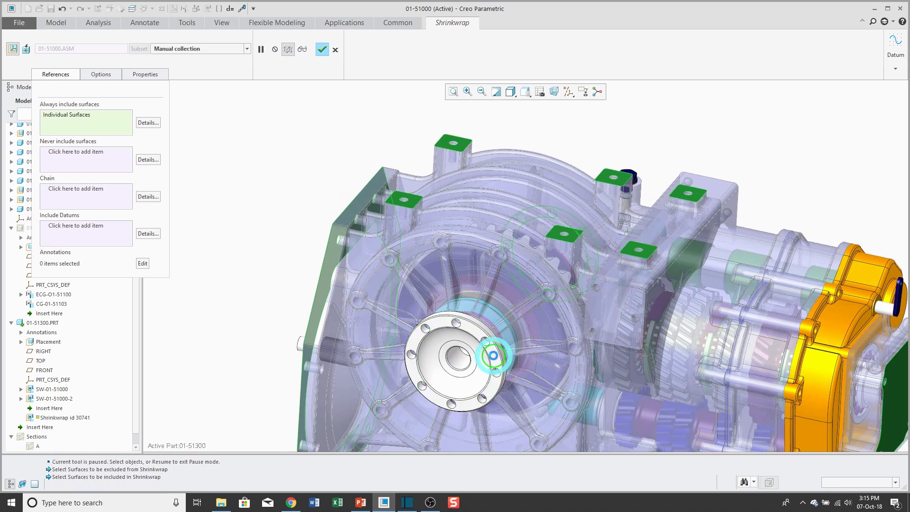
{"action": "left_click", "coordinate": [493, 353]}
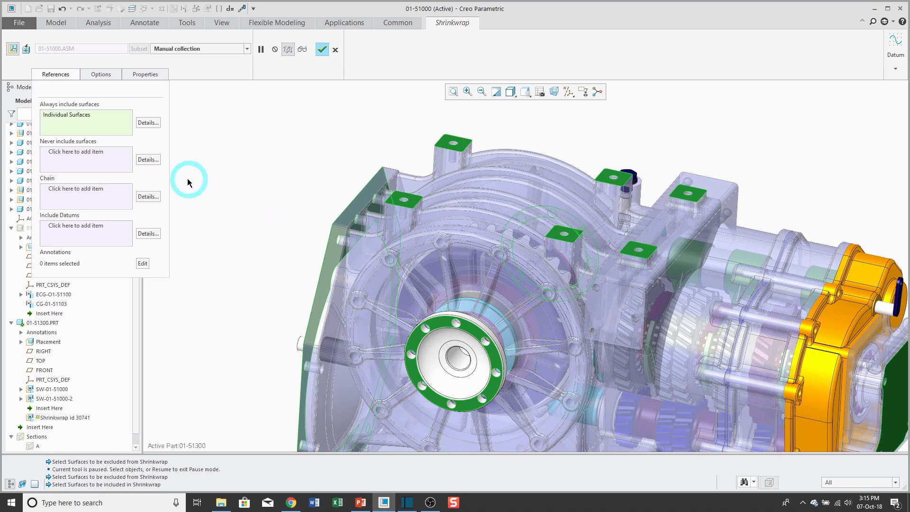
{"action": "left_click", "coordinate": [148, 122]}
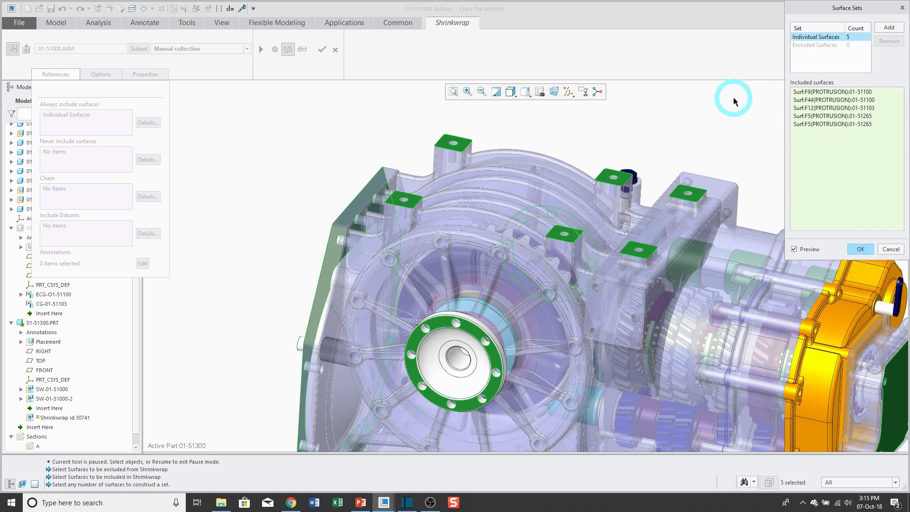
{"action": "mouse_move", "coordinate": [898, 231]}
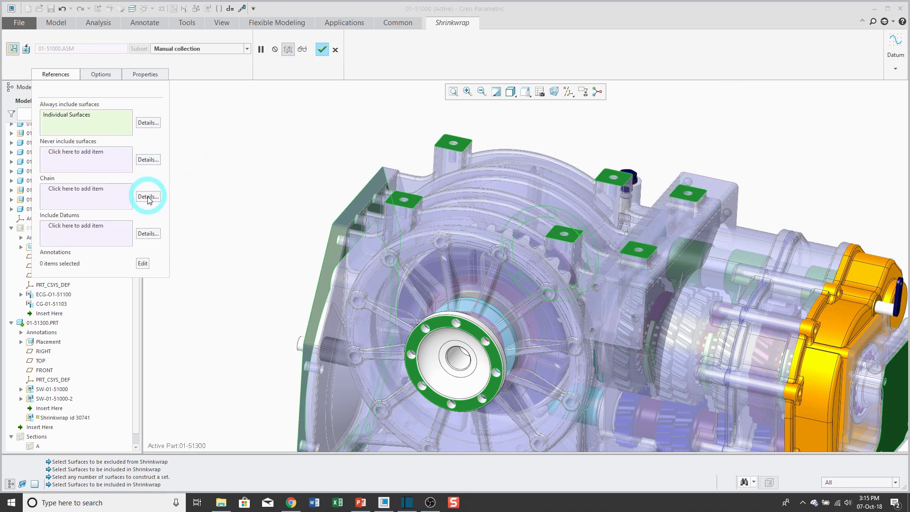
{"action": "mouse_move", "coordinate": [161, 238]}
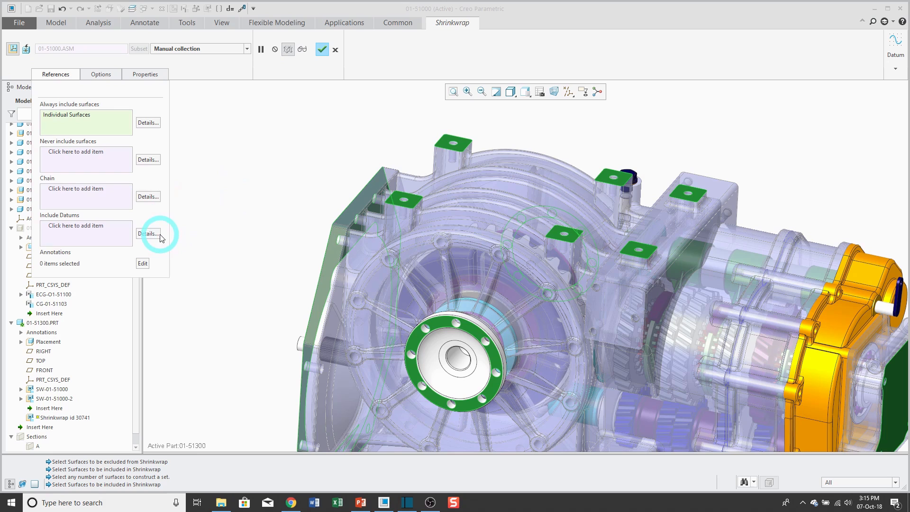
{"action": "mouse_move", "coordinate": [195, 236]}
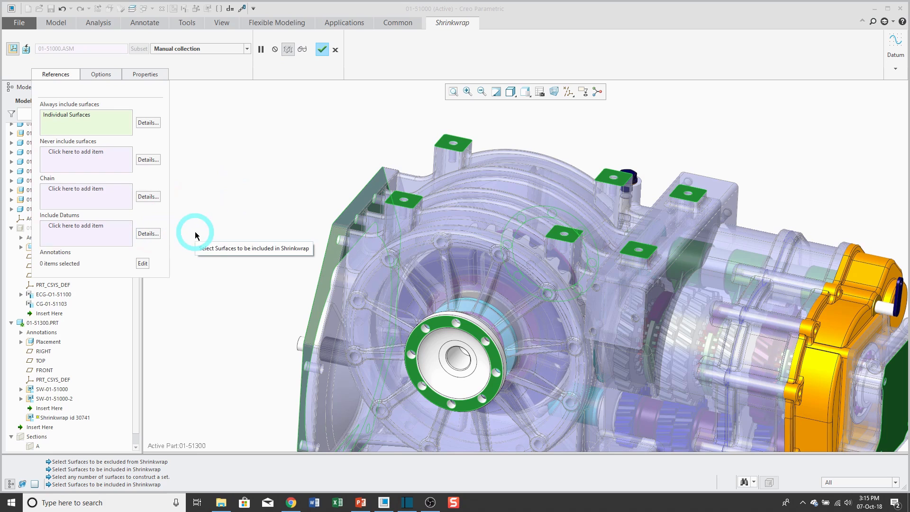
{"action": "mouse_move", "coordinate": [159, 265]}
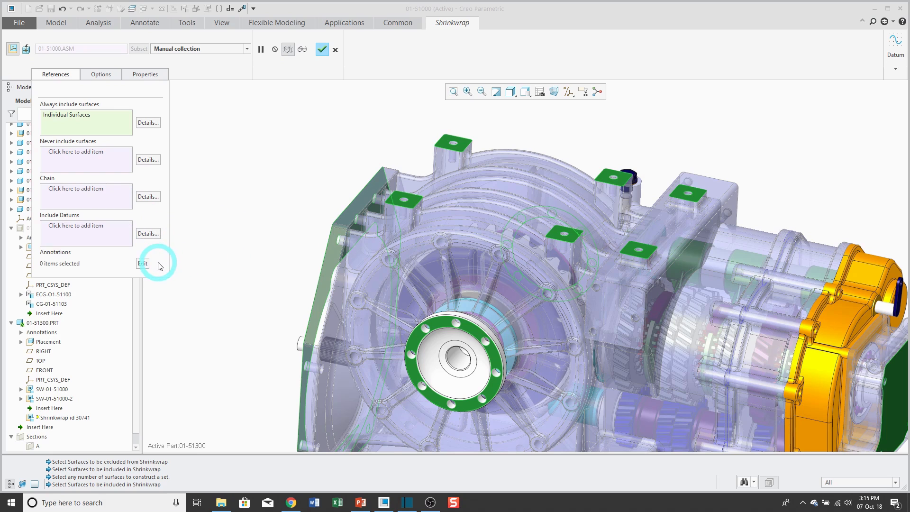
{"action": "mouse_move", "coordinate": [235, 236]}
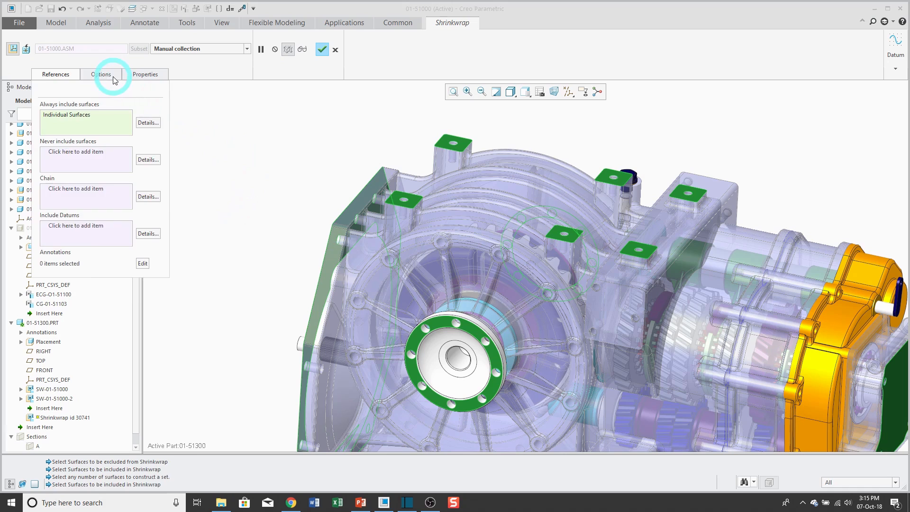
Show the shrinkwrap's surface copying options with automatic geometry update selected
{"action": "left_click", "coordinate": [101, 74]}
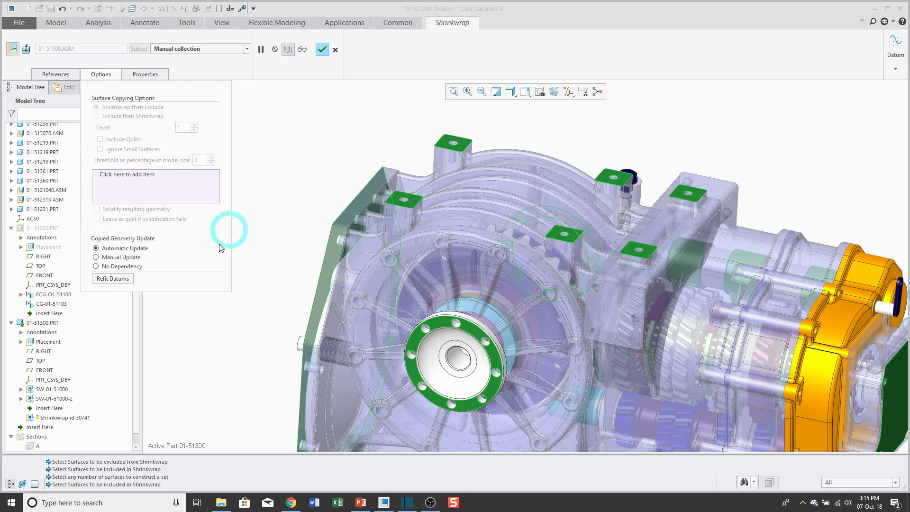
{"action": "mouse_move", "coordinate": [231, 250]}
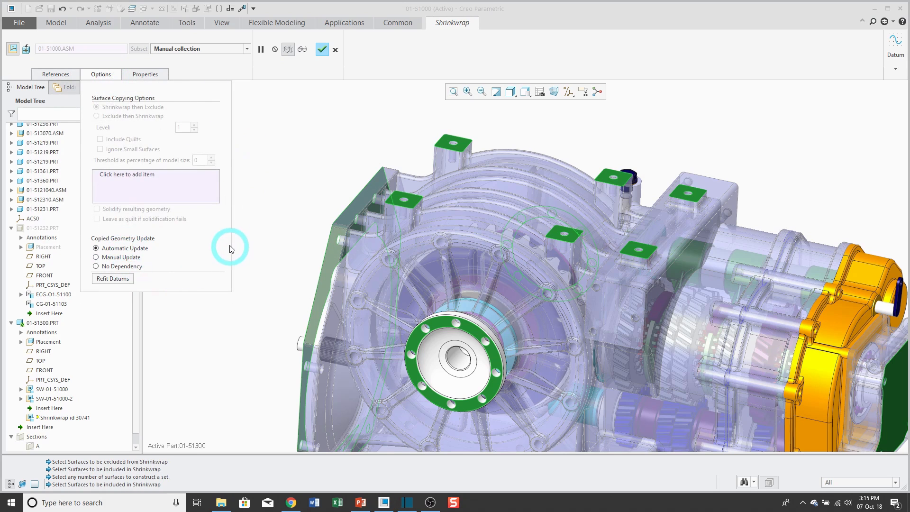
Name the feature SW-01-51000-3 and complete the manual collection shrinkwrap
{"action": "left_click", "coordinate": [144, 74]}
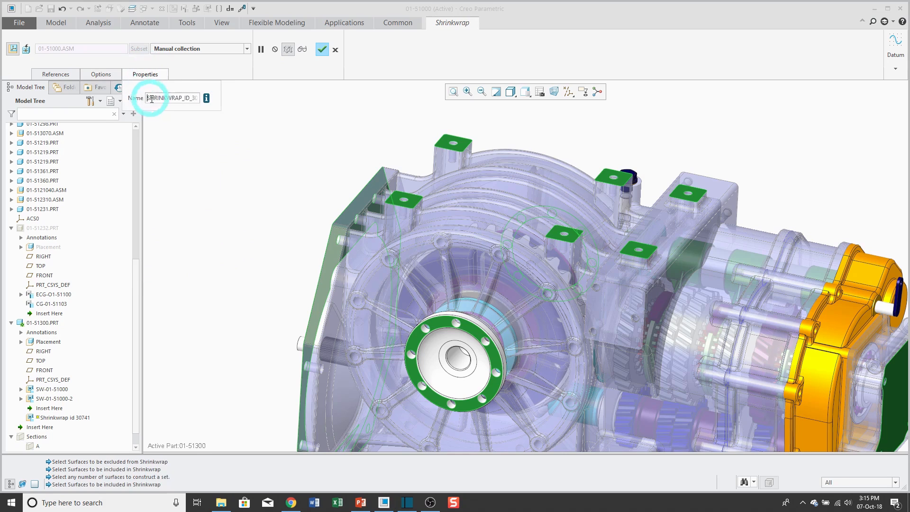
{"action": "type", "text": "sw"}
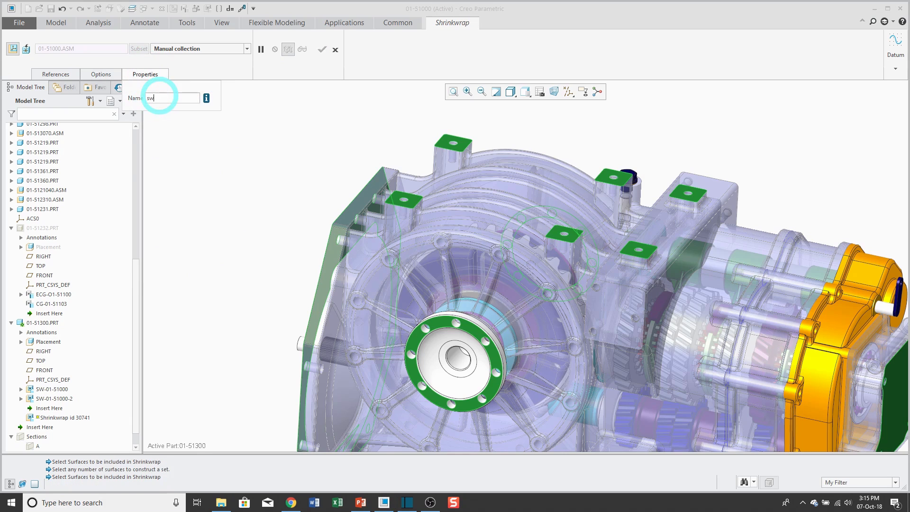
{"action": "type", "text": "-01-"}
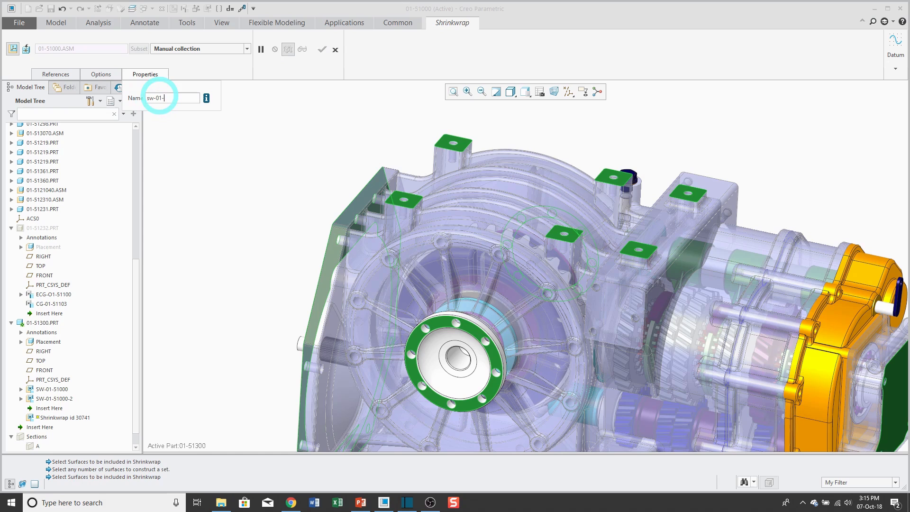
{"action": "type", "text": "51000-3"}
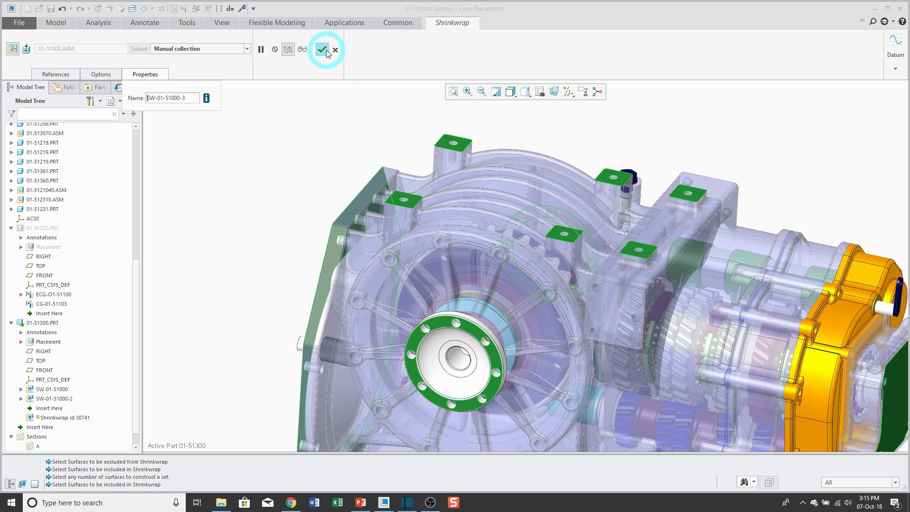
{"action": "left_click", "coordinate": [321, 48]}
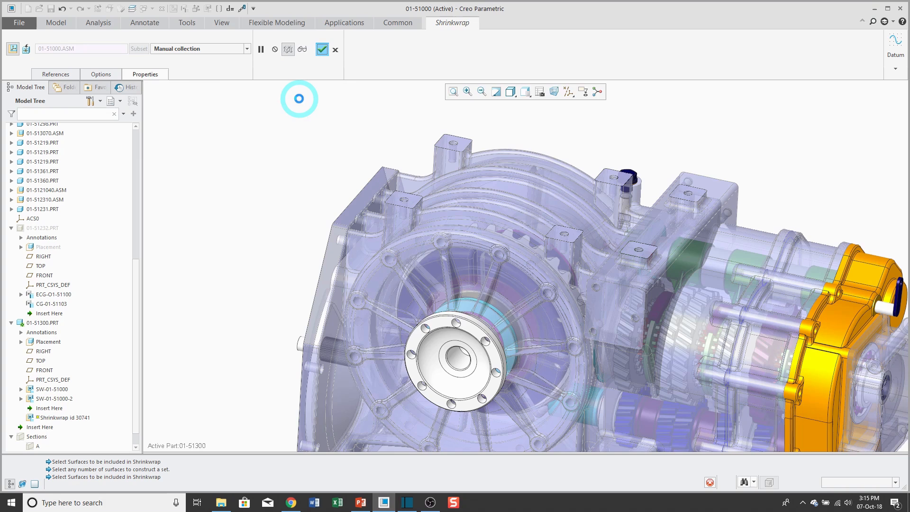
{"action": "left_click", "coordinate": [322, 48]}
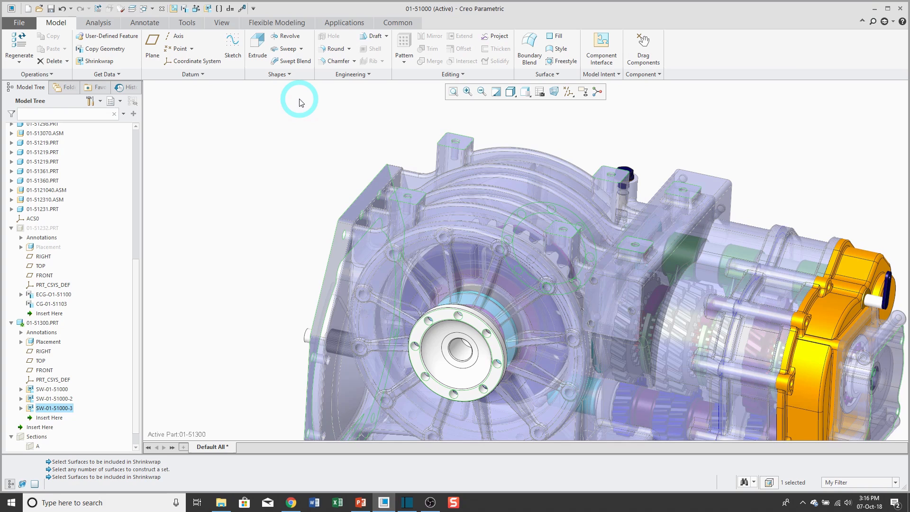
{"action": "mouse_move", "coordinate": [262, 208]}
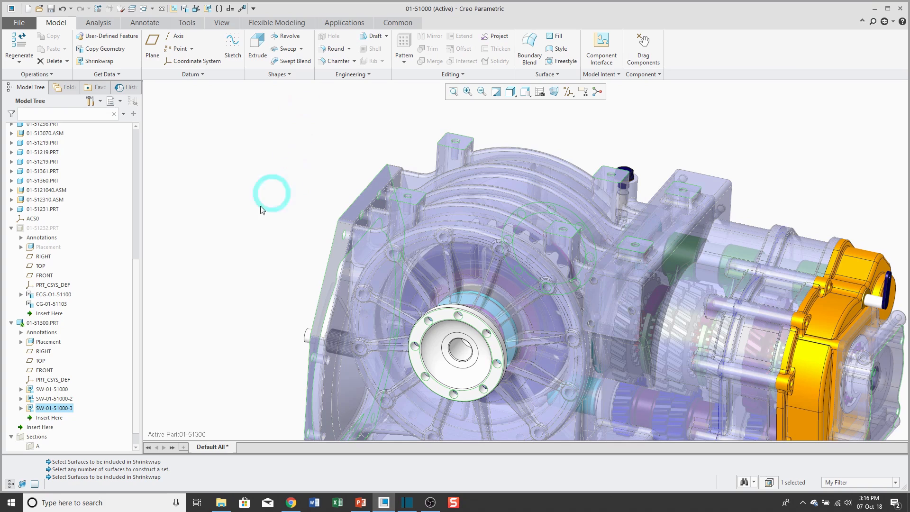
Bring part 01-51300 up in its own window from the model tree
{"action": "left_click", "coordinate": [45, 322]}
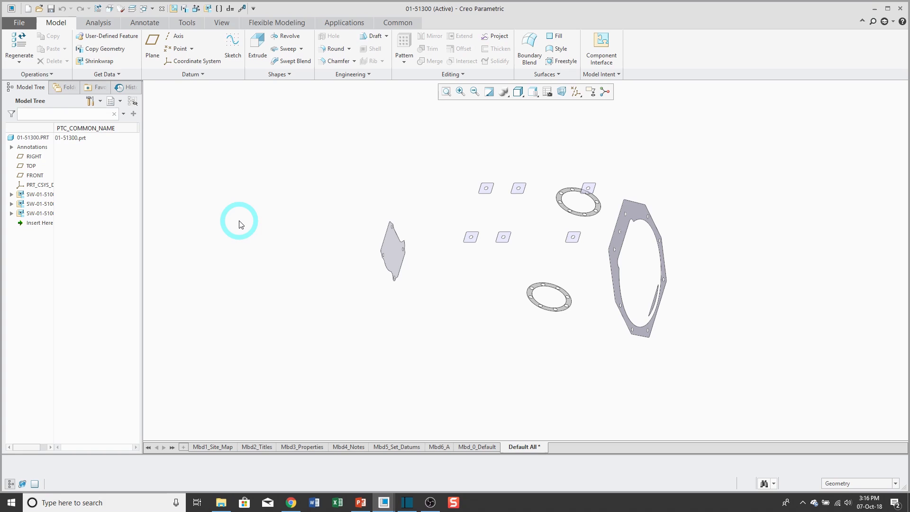
{"action": "mouse_move", "coordinate": [215, 219]}
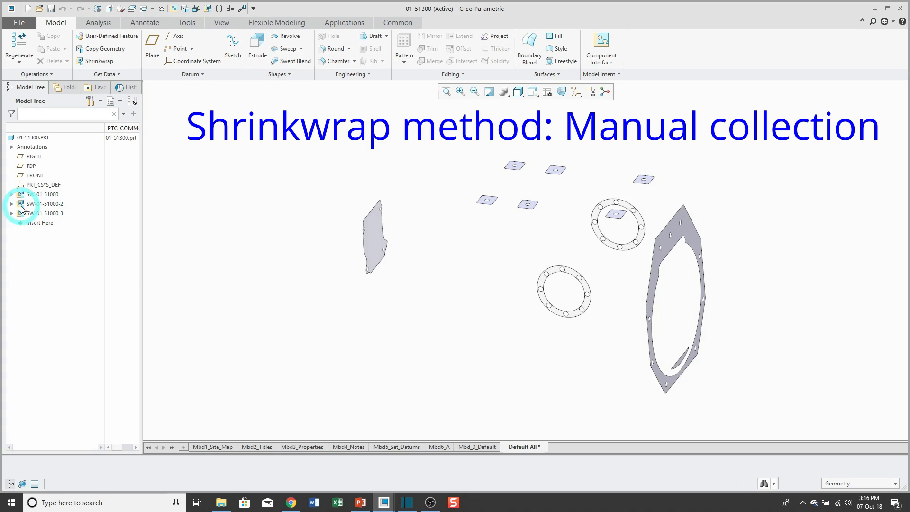
Hide SW-01-51000-3 and bring up the actions menu for SW-01-51000-2
{"action": "left_click", "coordinate": [45, 213]}
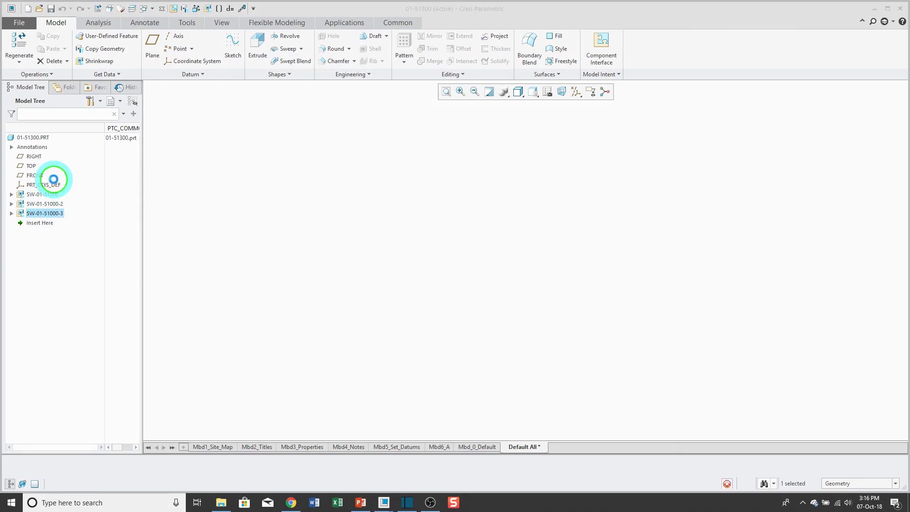
{"action": "left_click", "coordinate": [43, 194]}
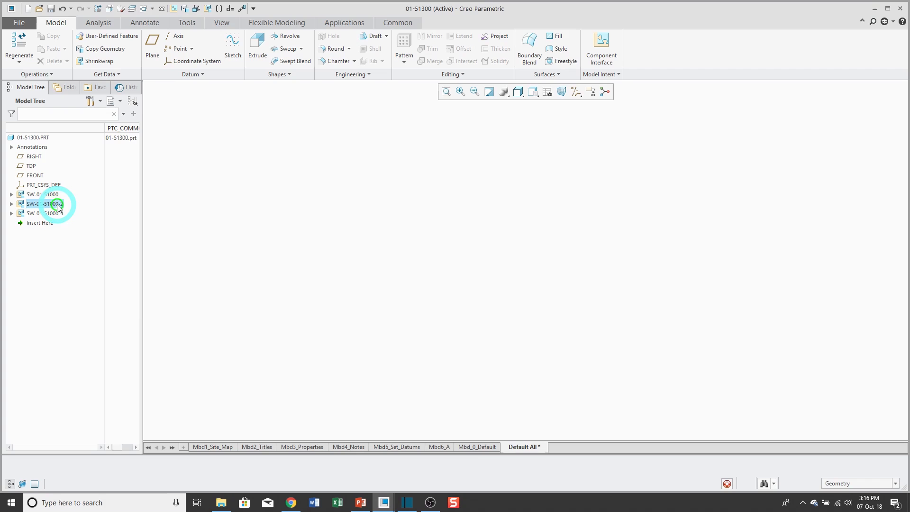
{"action": "right_click", "coordinate": [44, 204]}
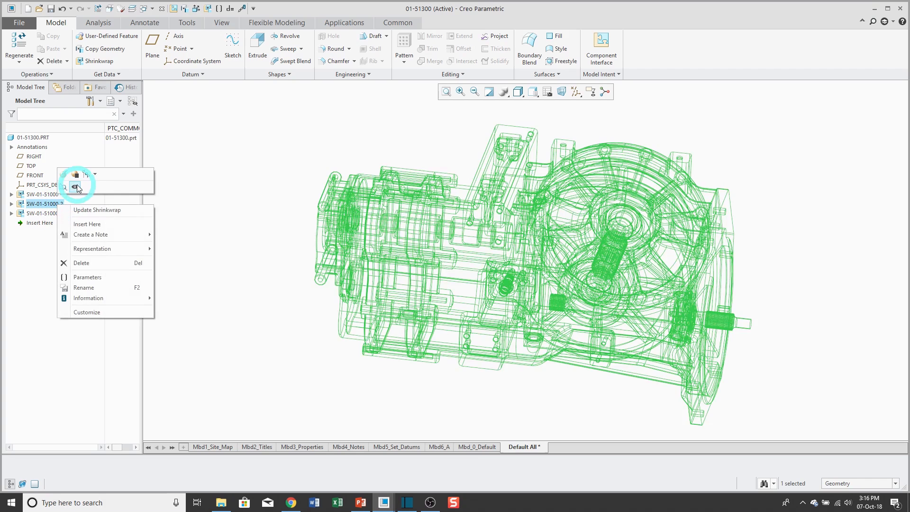